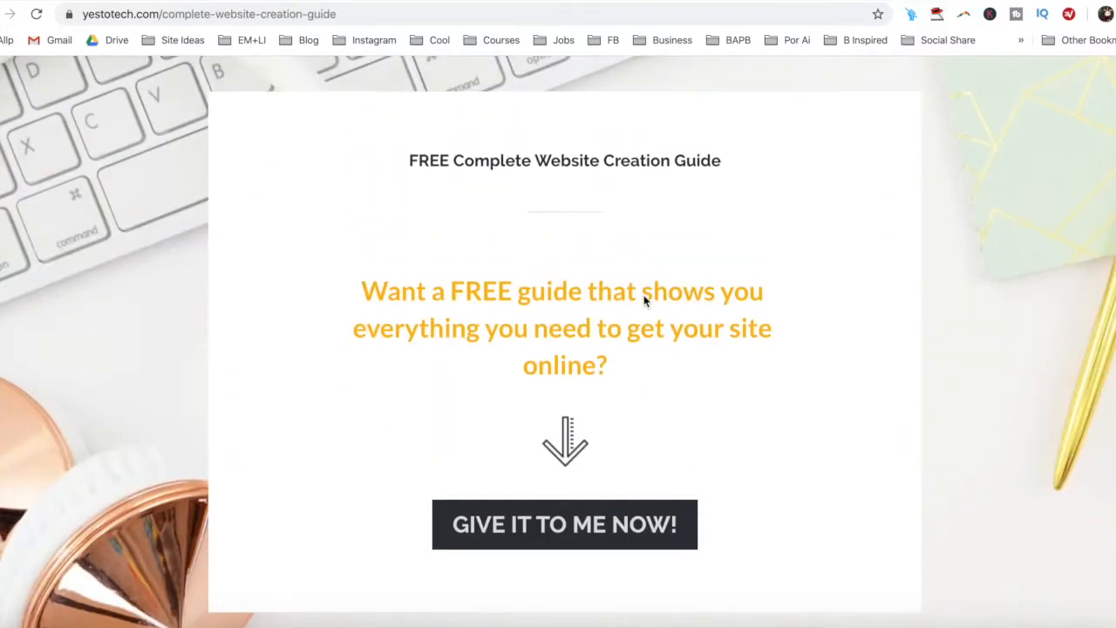
# Open the free guide's sign-up form and start typing the email 'marina@'
pyautogui.click(564, 524)
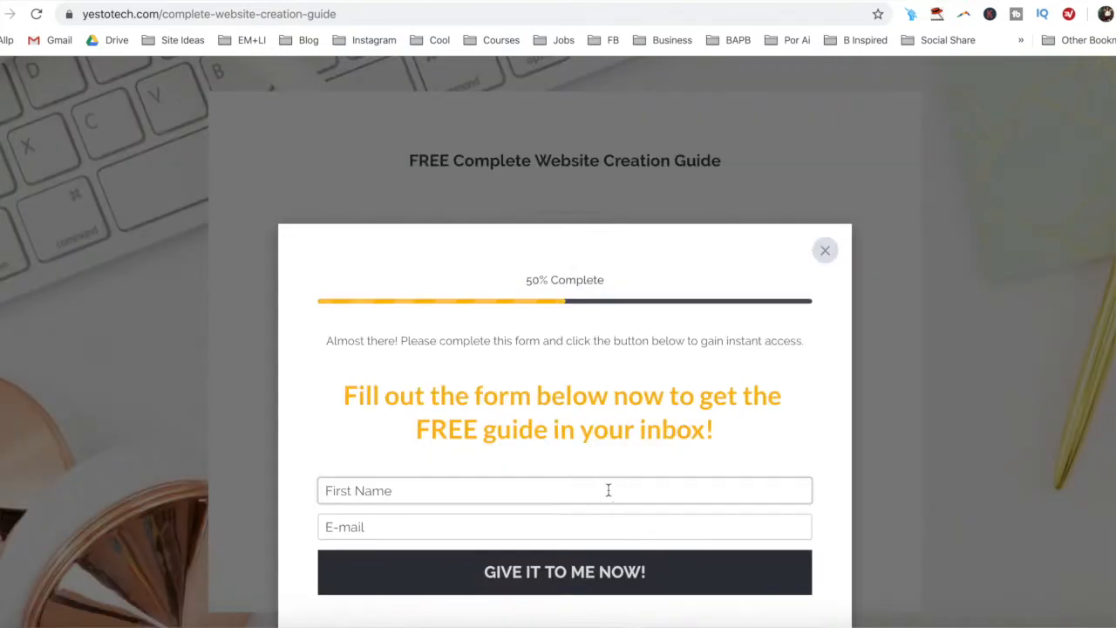
pyautogui.write('marina@')
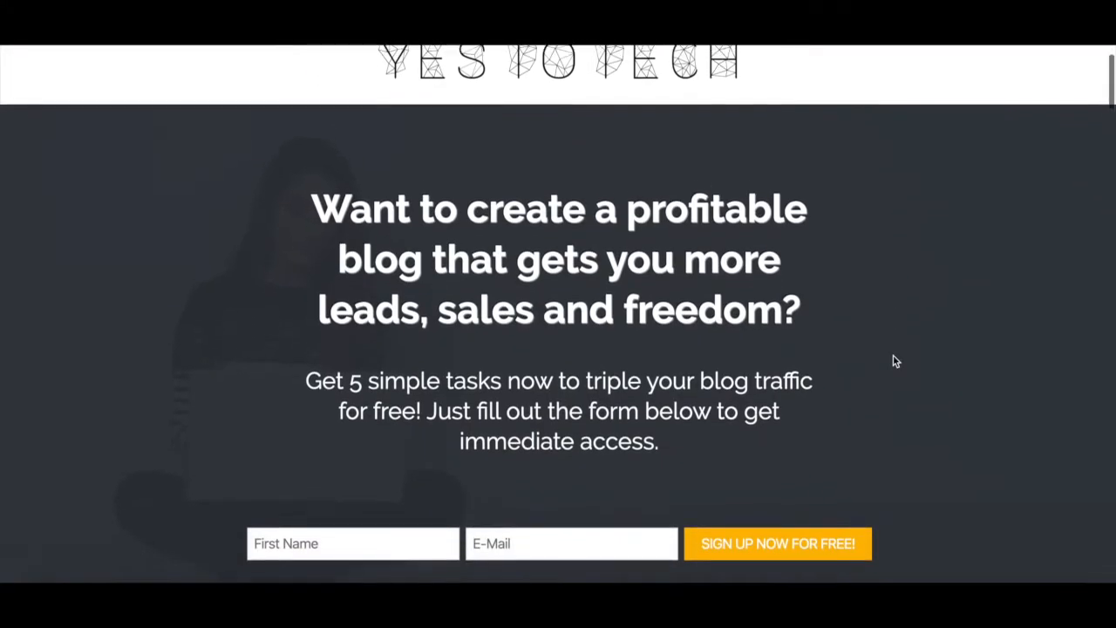
# Scroll past the inline First Name/E-Mail form and bring up the Triple Your Blog Traffic popup
pyautogui.scroll(-3)
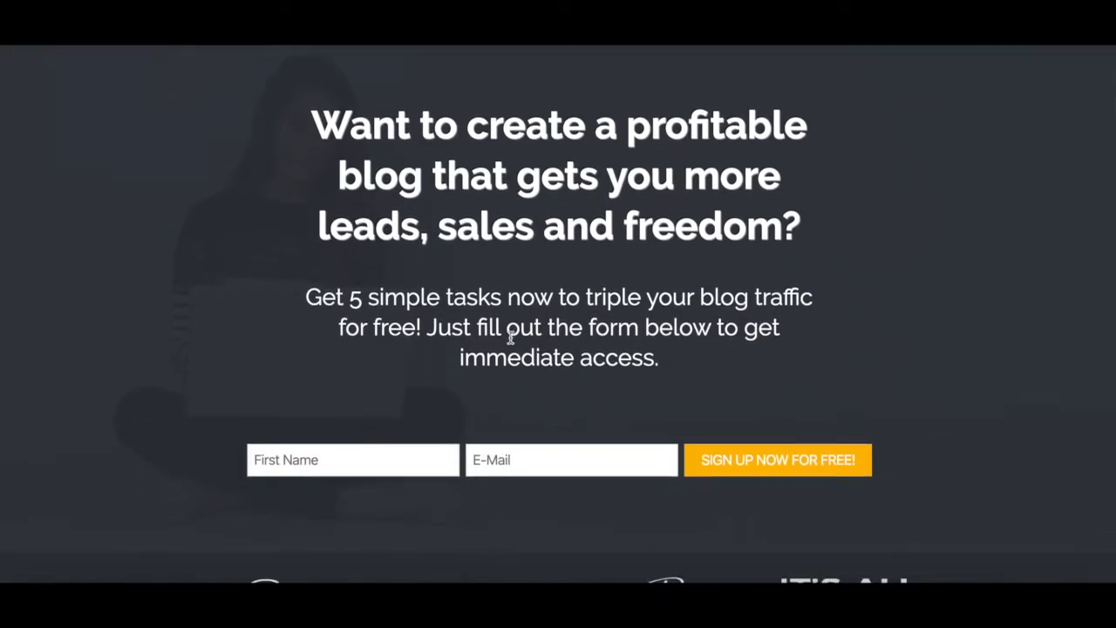
pyautogui.moveTo(456, 487)
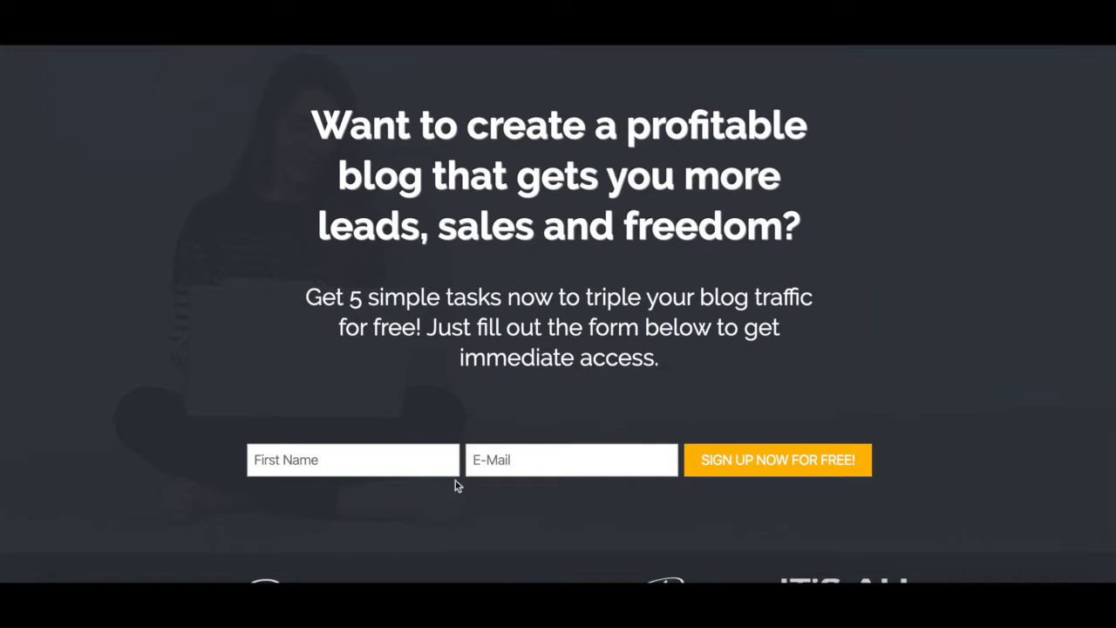
pyautogui.moveTo(398, 536)
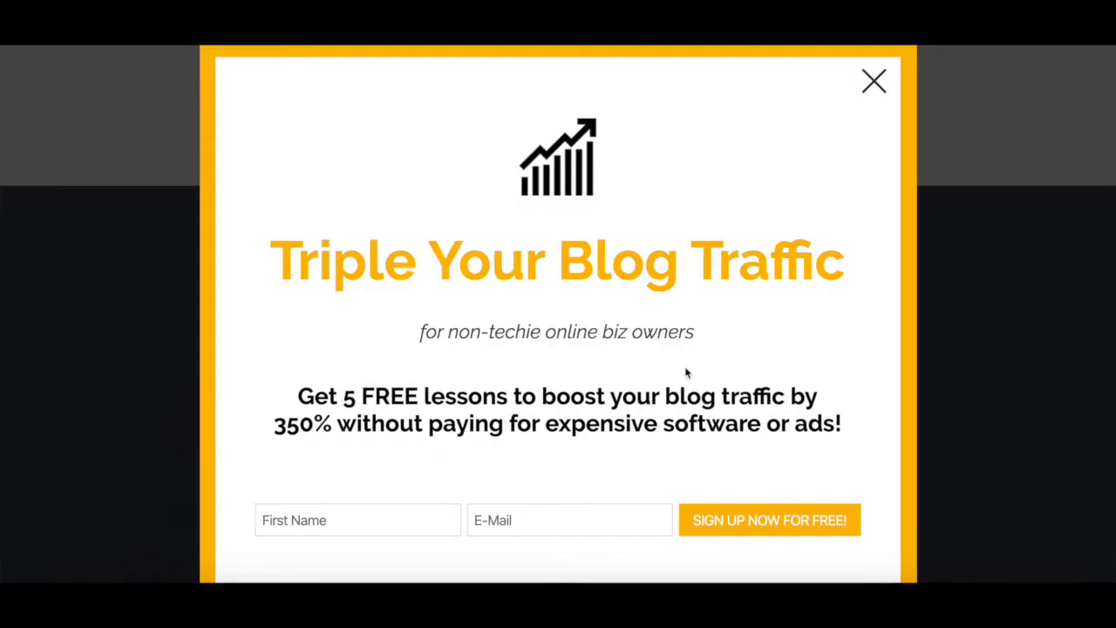
pyautogui.moveTo(594, 281)
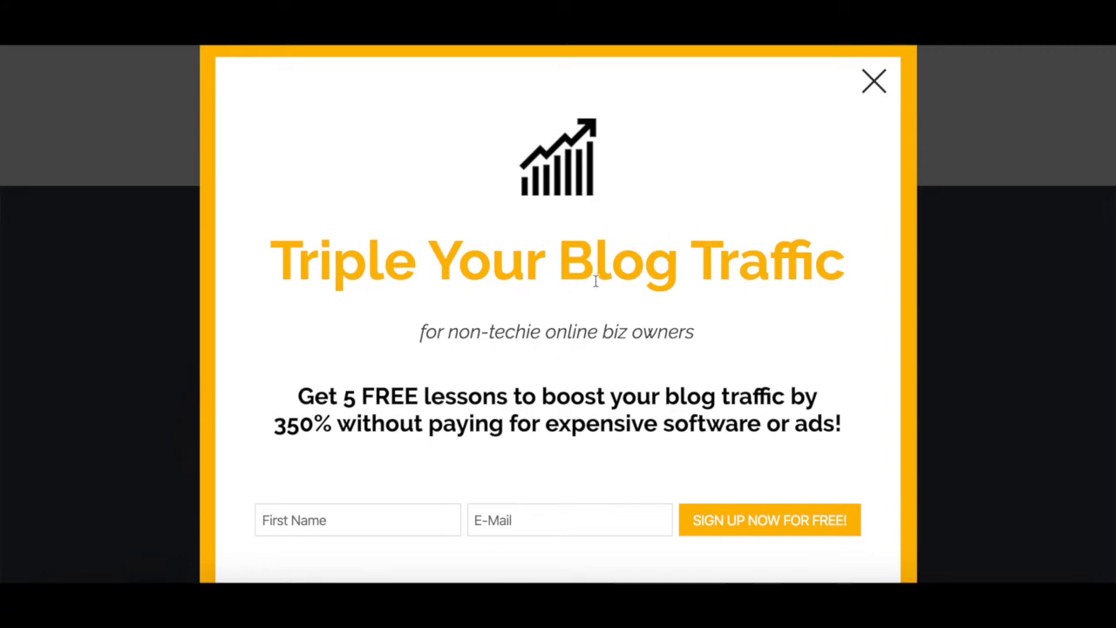
pyautogui.click(874, 80)
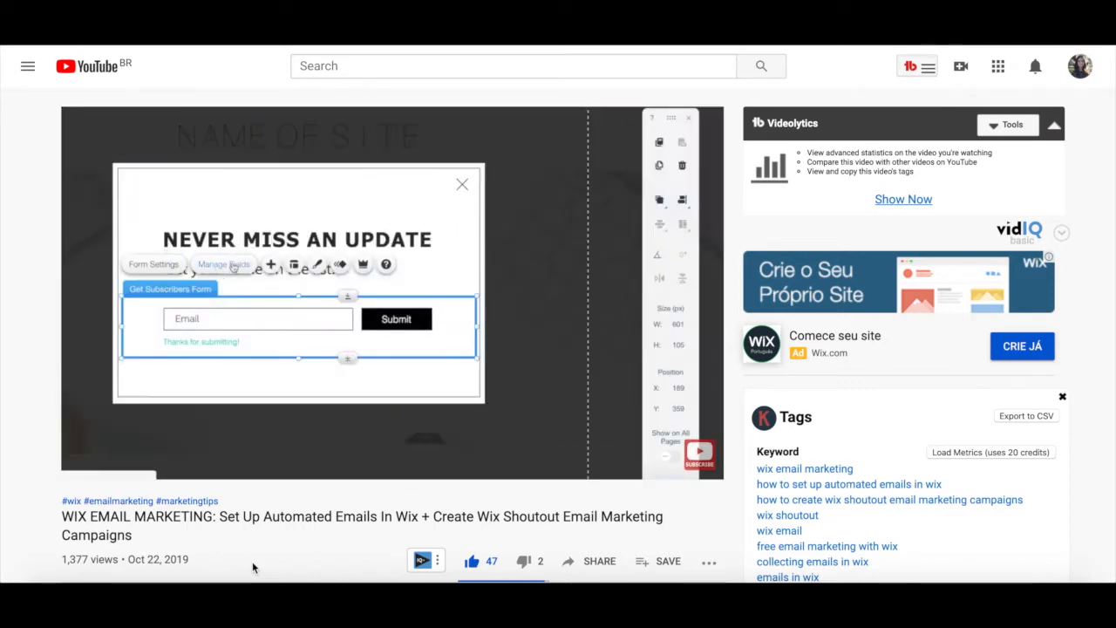
# Resume the Wix Email Marketing video and follow its Manage Fields demonstration
pyautogui.click(224, 264)
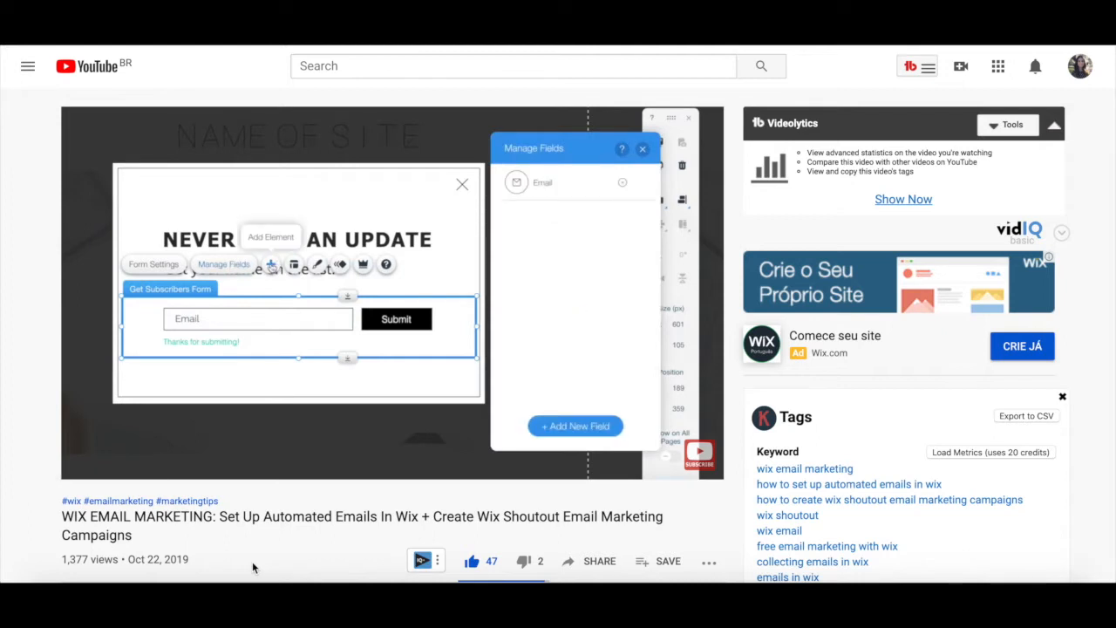
pyautogui.click(574, 426)
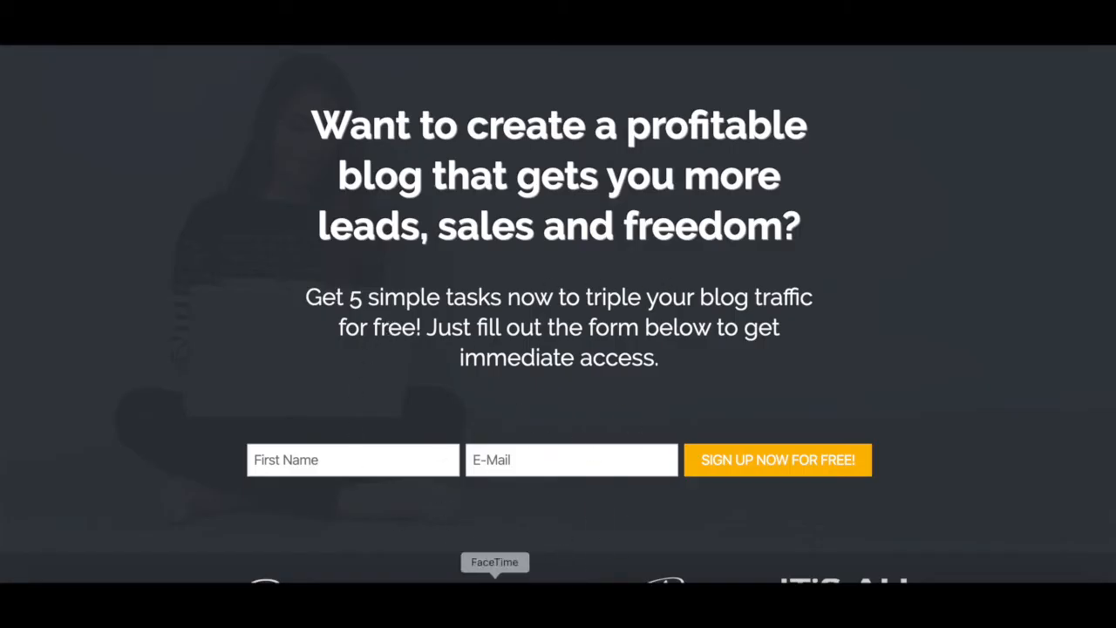
pyautogui.moveTo(422, 551)
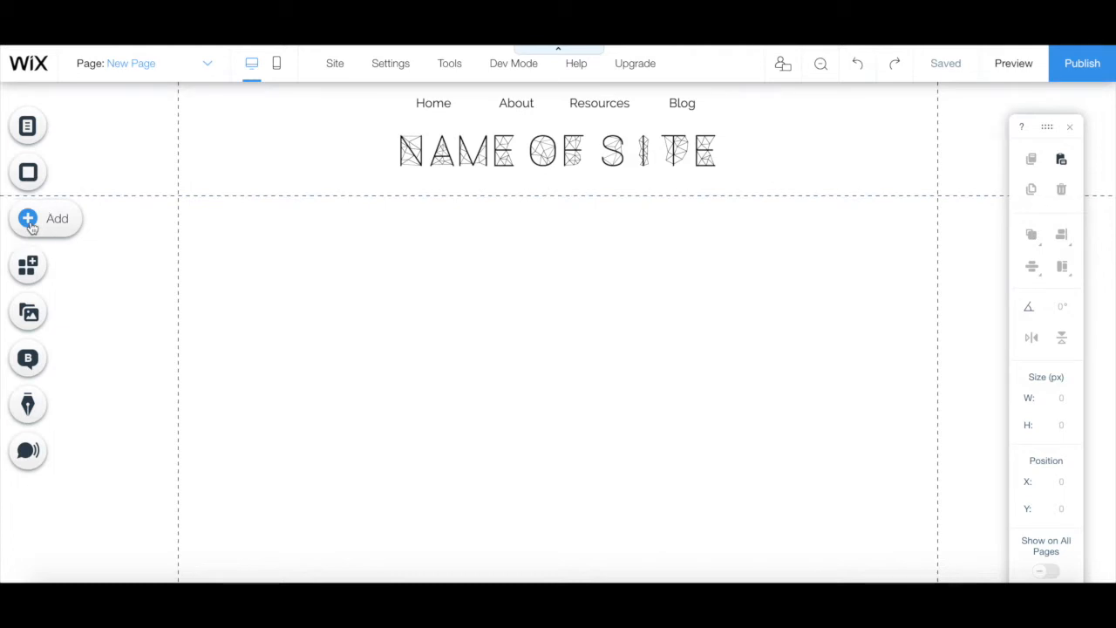
# Place a Contact Forms subscribe design with Name, Email and Phone fields, and select it
pyautogui.click(28, 218)
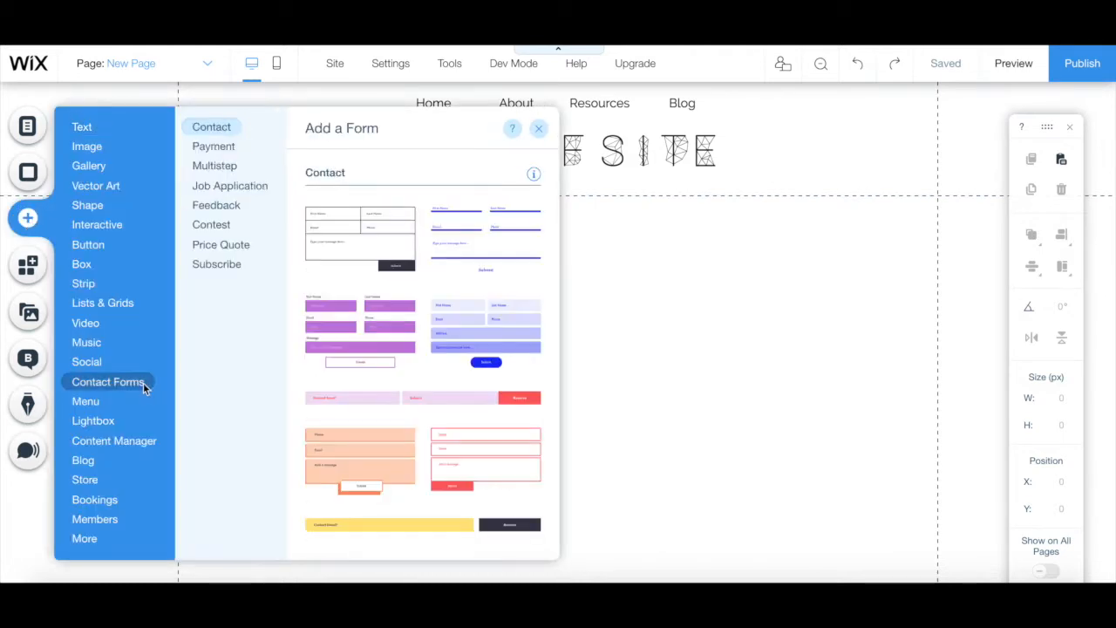
pyautogui.moveTo(211, 319)
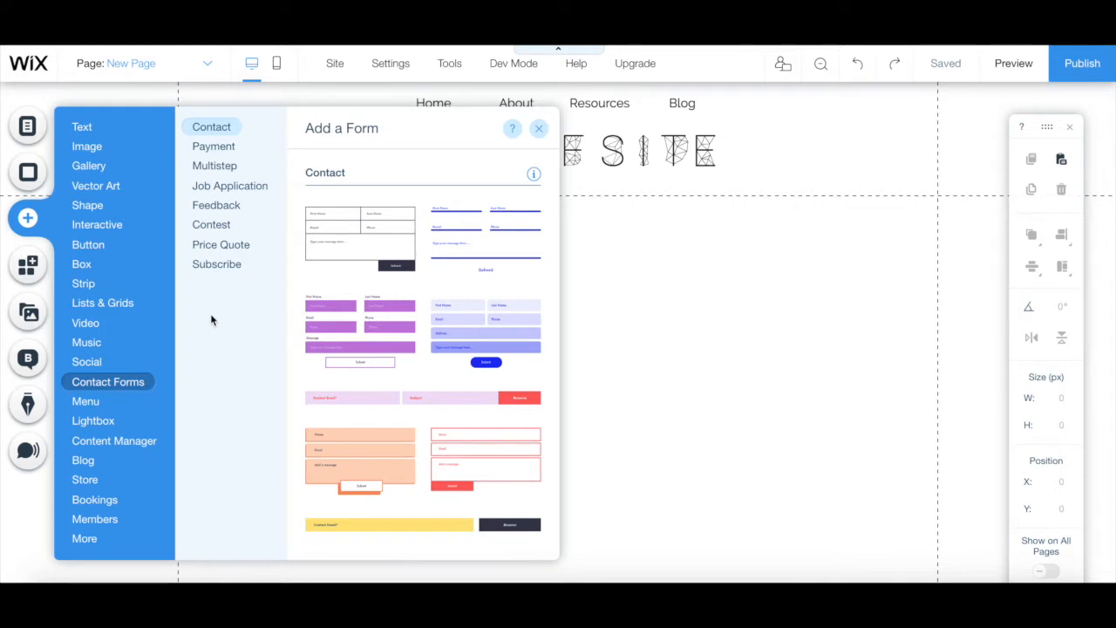
pyautogui.click(216, 263)
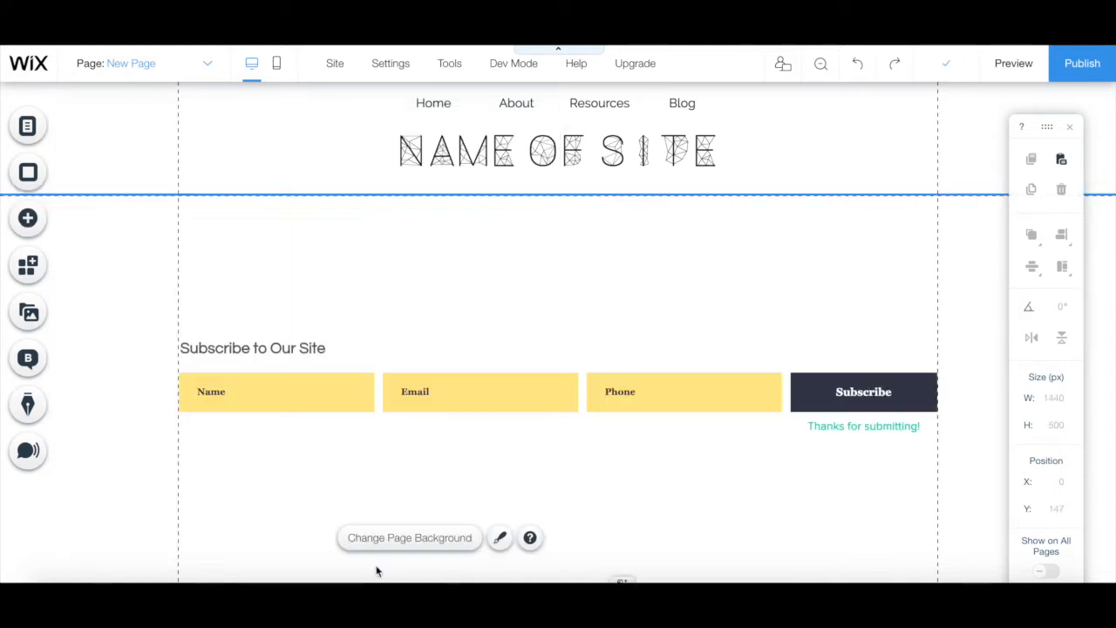
pyautogui.click(477, 392)
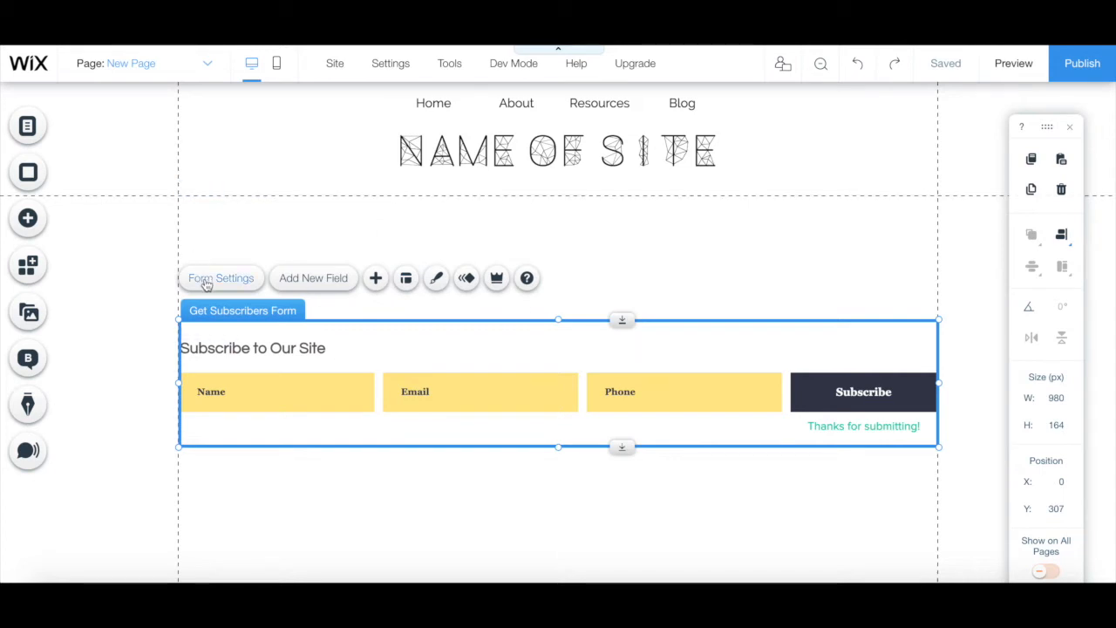
pyautogui.click(221, 277)
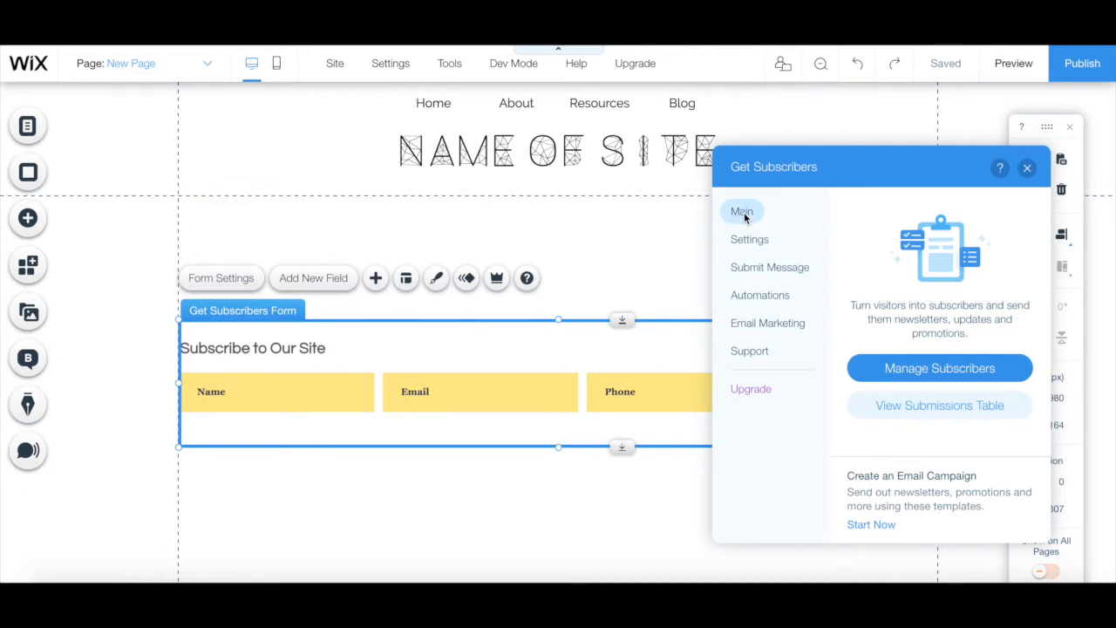
pyautogui.click(749, 239)
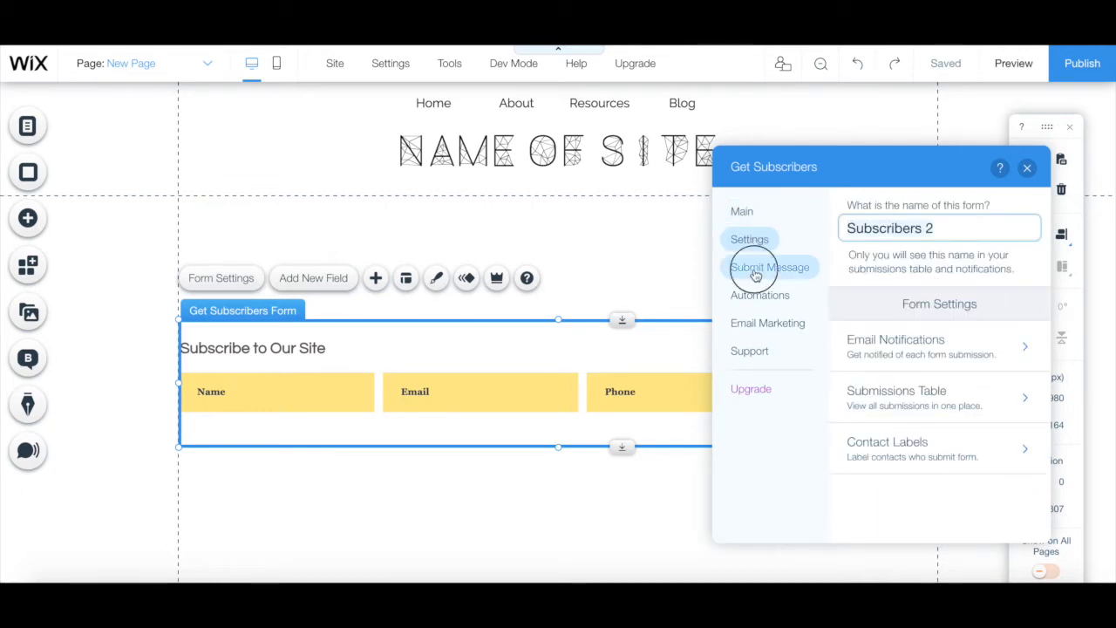
pyautogui.click(760, 295)
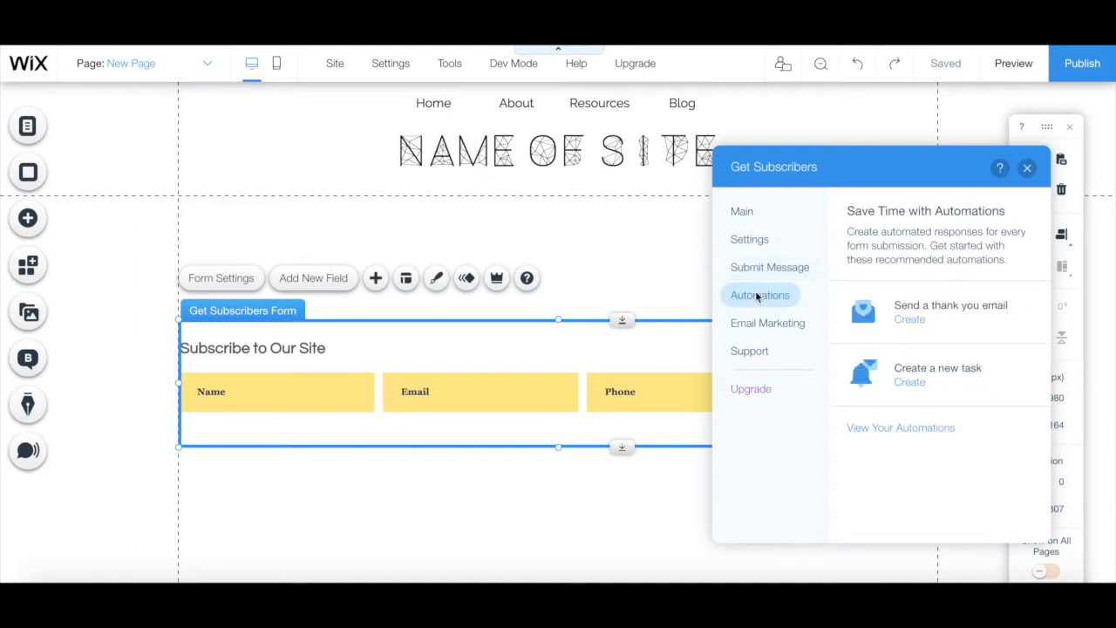
pyautogui.click(767, 323)
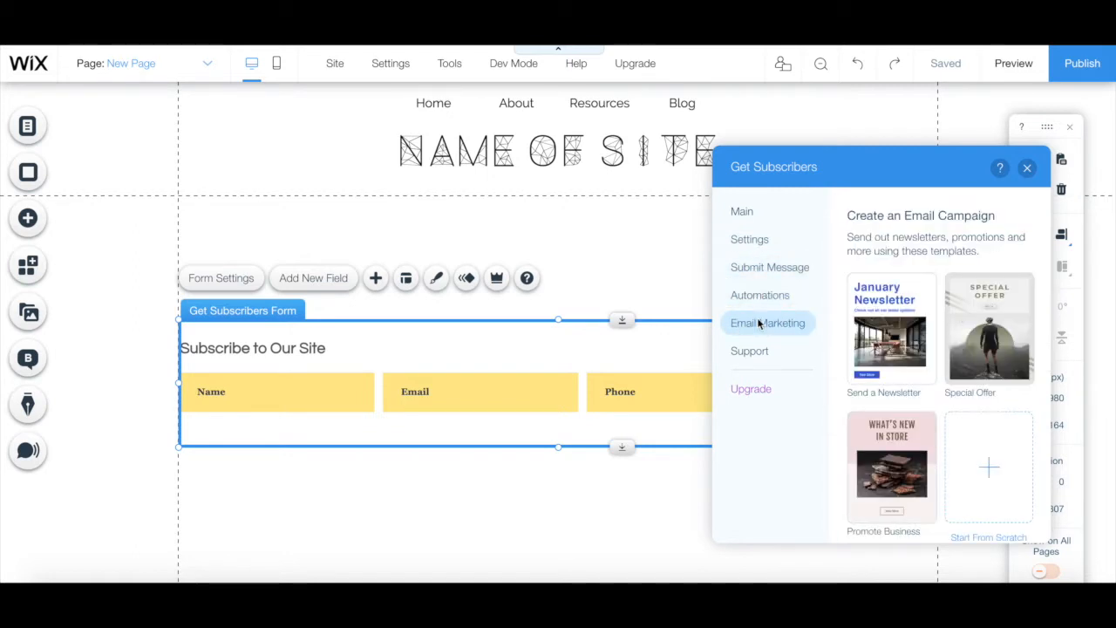
pyautogui.click(749, 350)
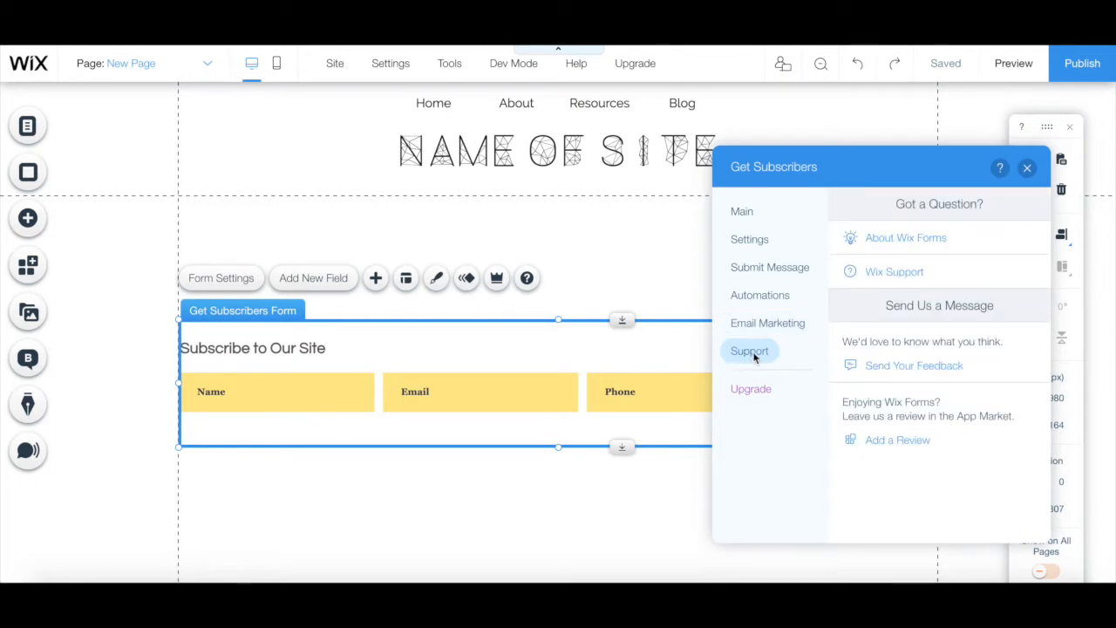
pyautogui.click(1026, 167)
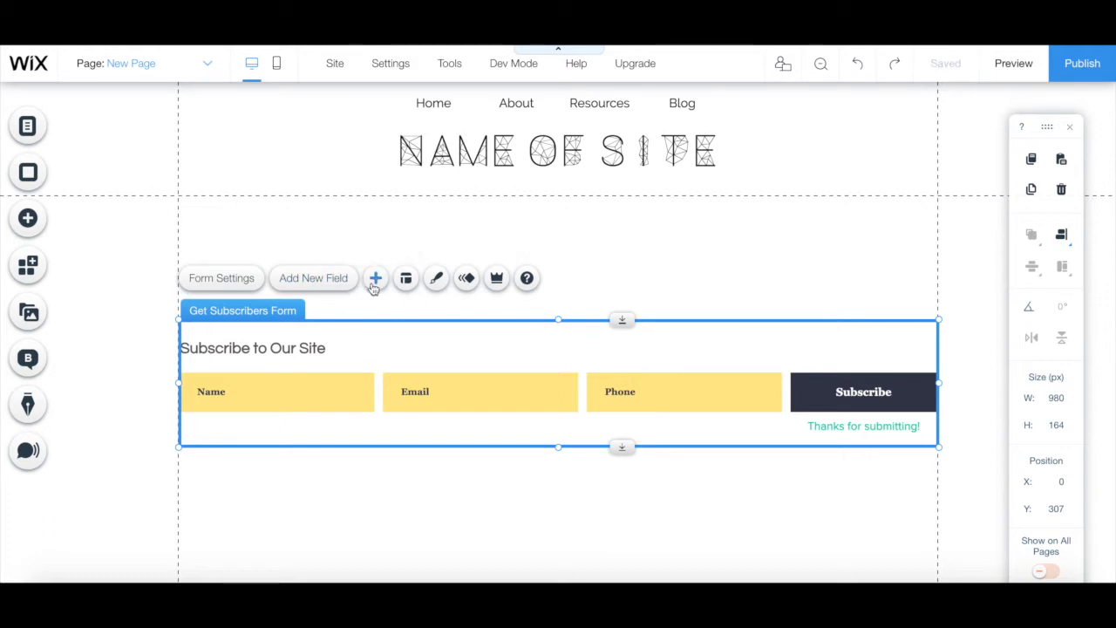
# Browse the Number, Upload and Signature field types in the new-field panel
pyautogui.click(375, 277)
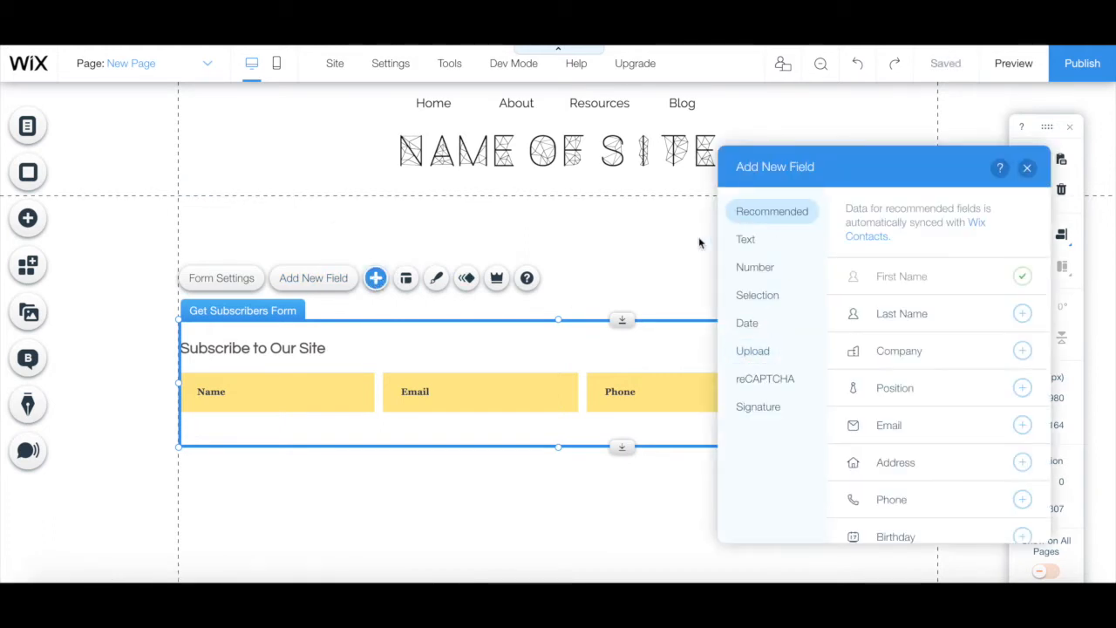
pyautogui.moveTo(812, 254)
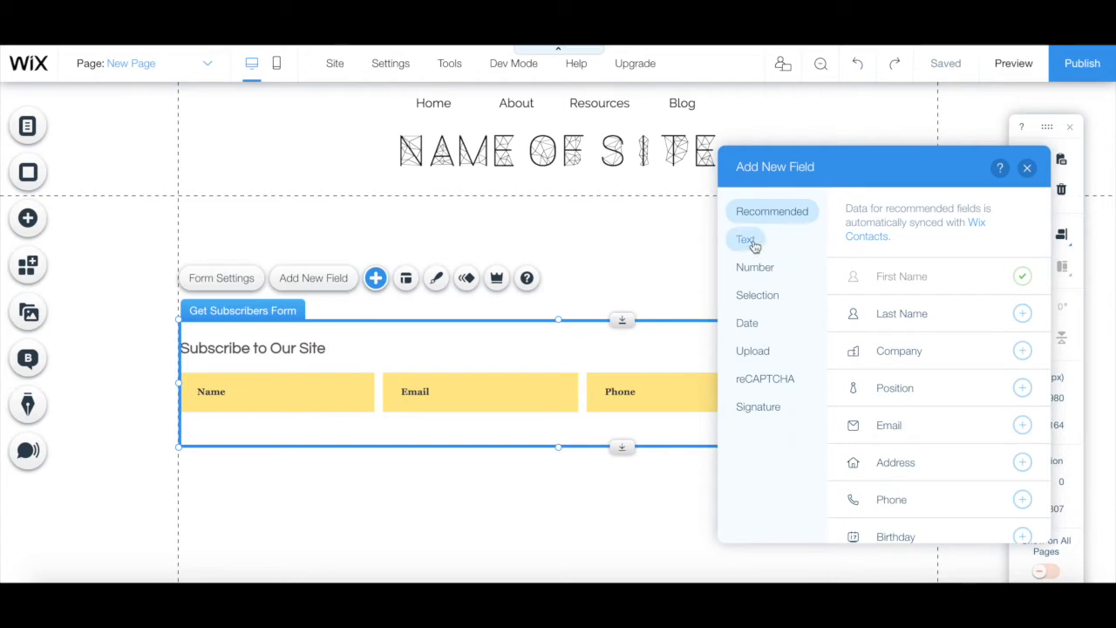
pyautogui.click(754, 266)
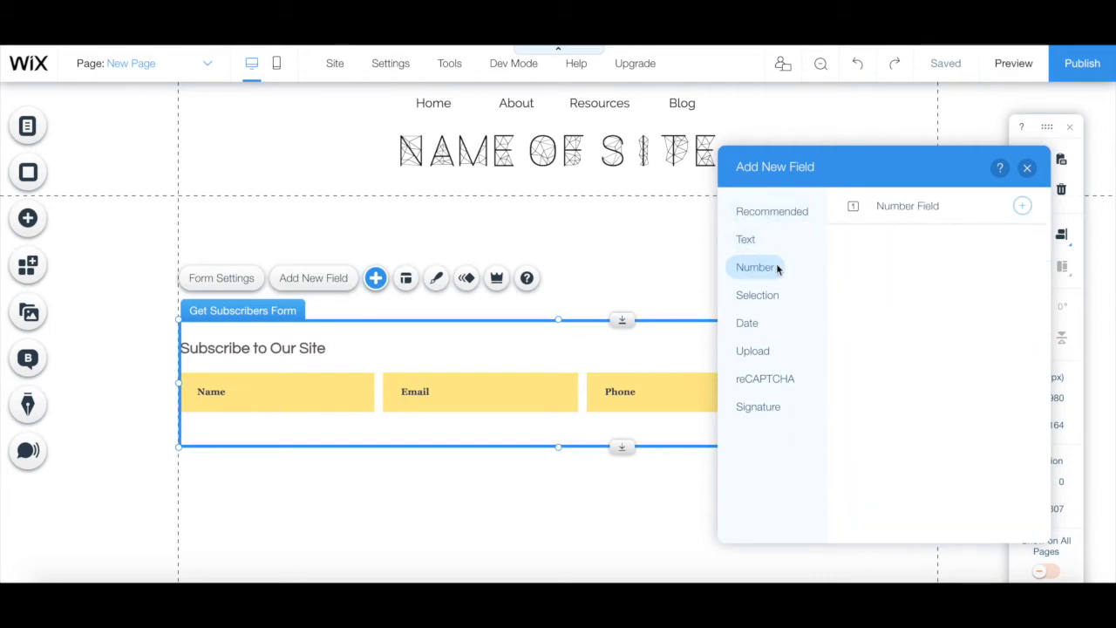
pyautogui.click(745, 322)
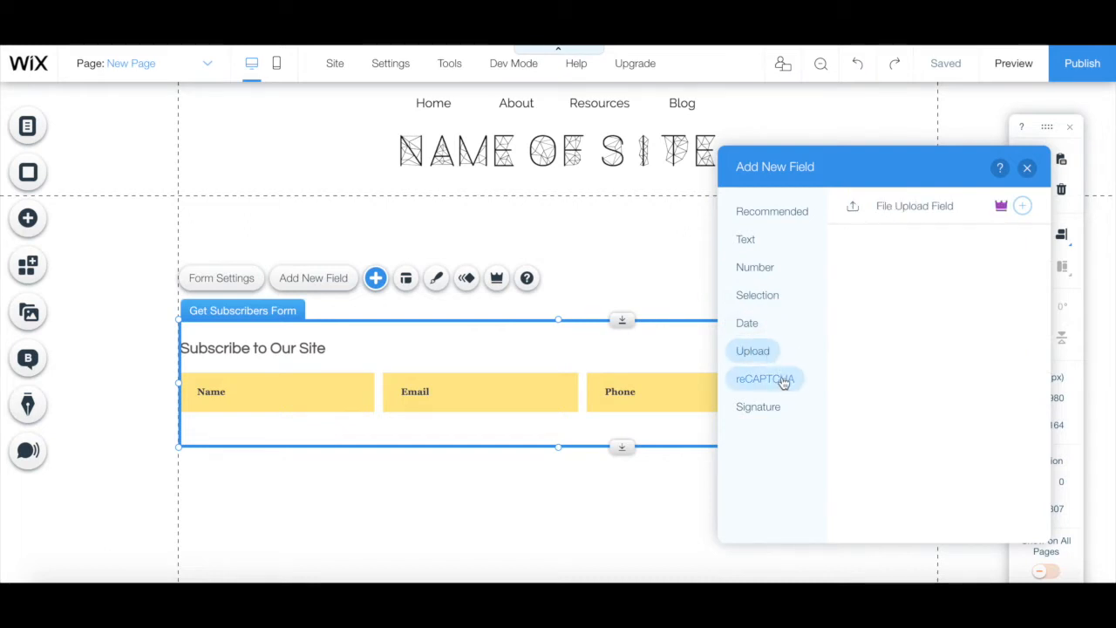
pyautogui.click(757, 406)
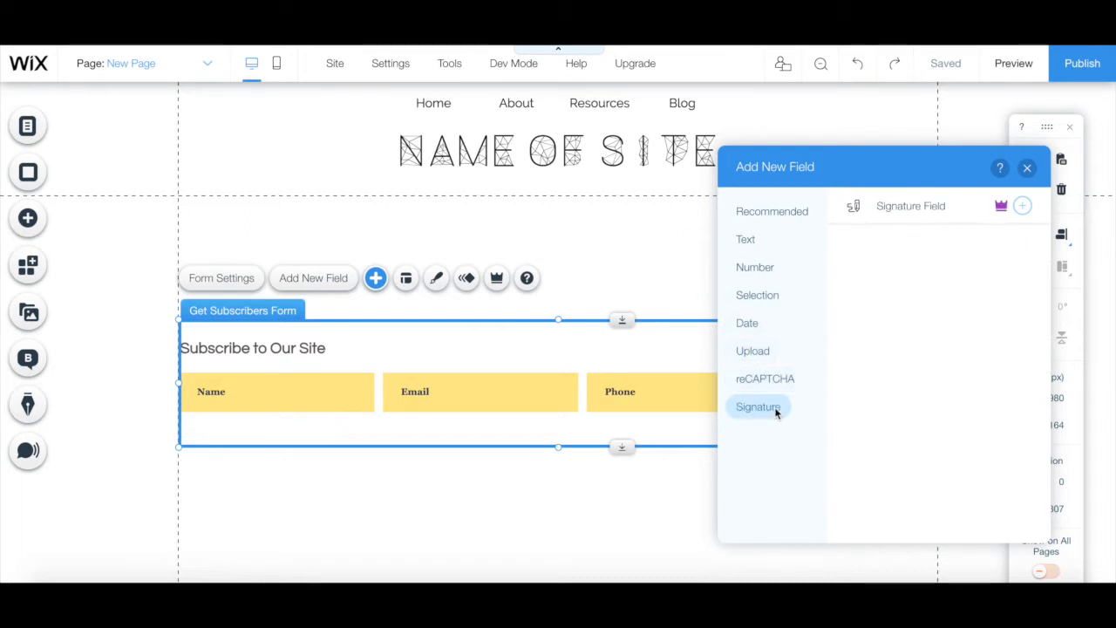
pyautogui.moveTo(406, 278)
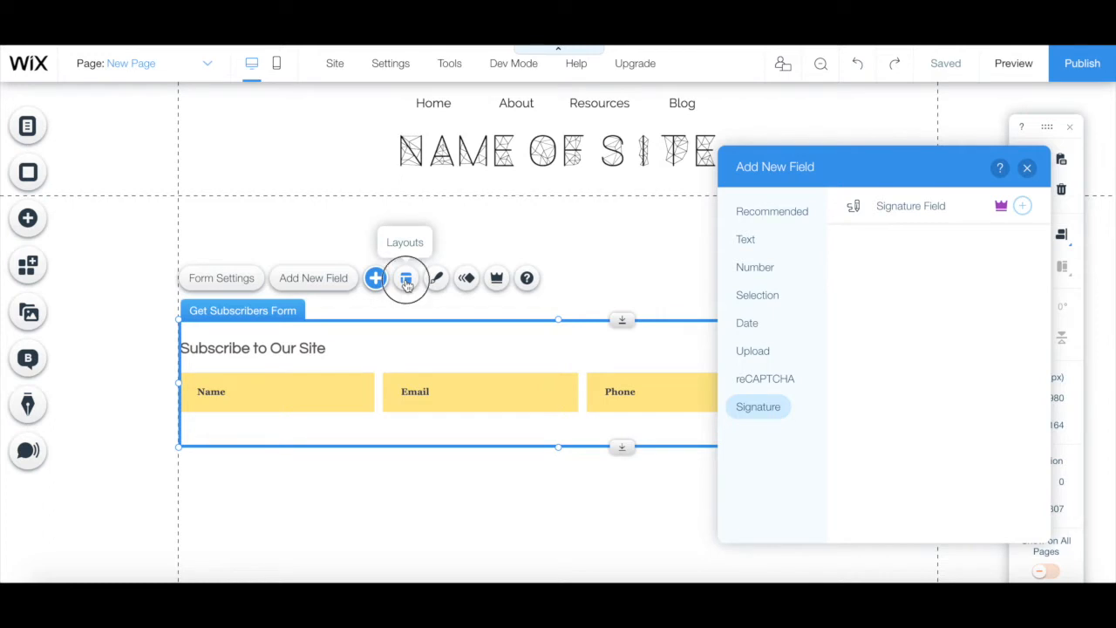
# Arrange the form in two columns with 10px row and 12px column spacing, hiding field titles
pyautogui.click(406, 277)
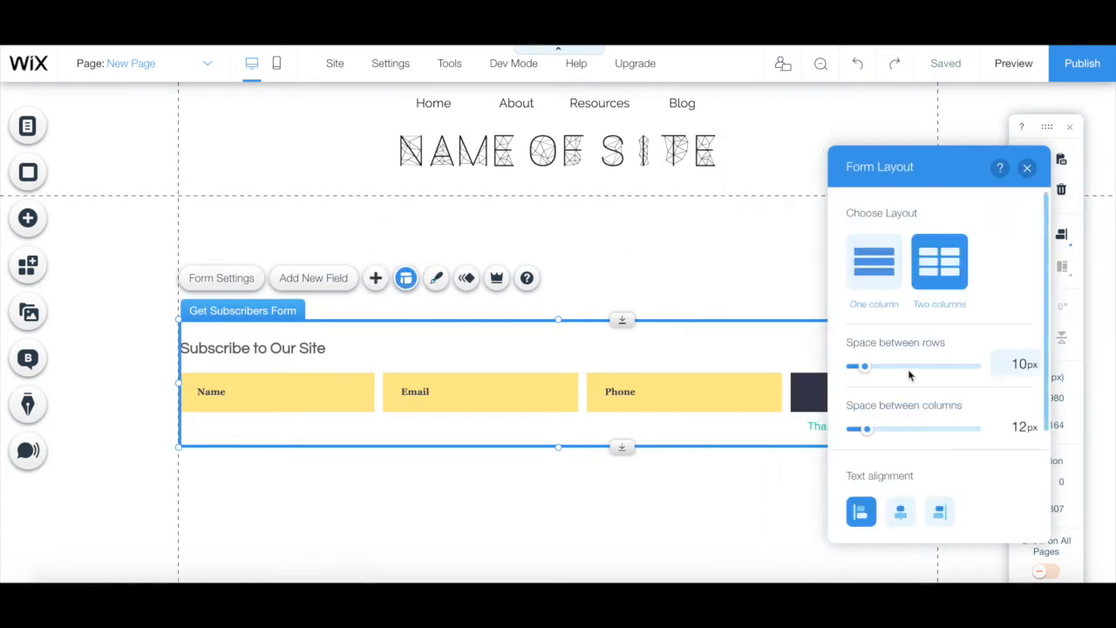
pyautogui.click(874, 261)
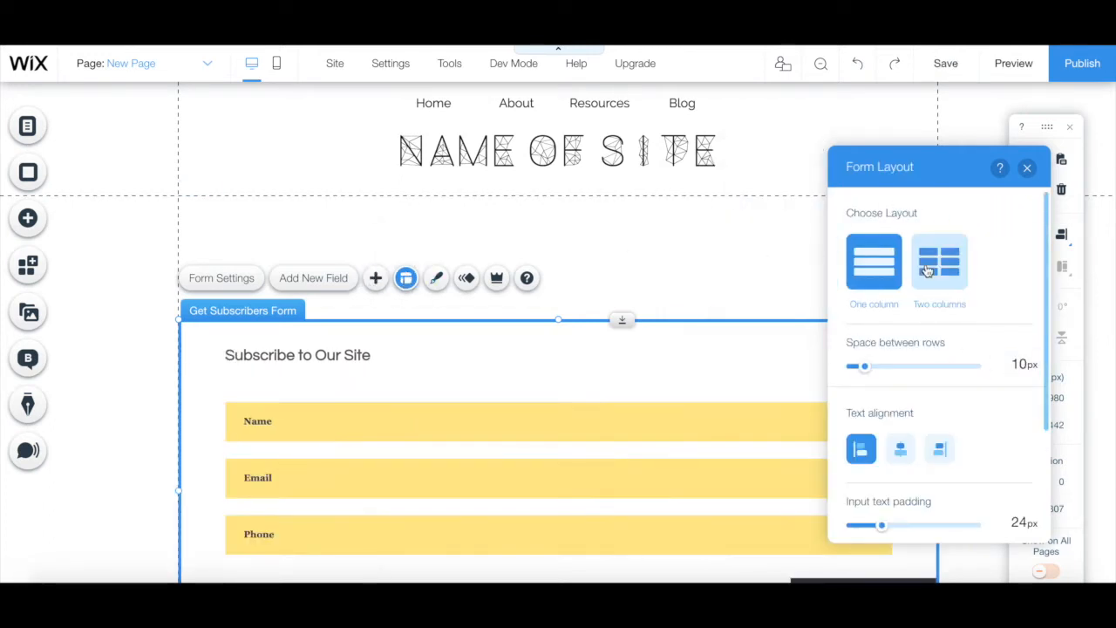
pyautogui.click(939, 260)
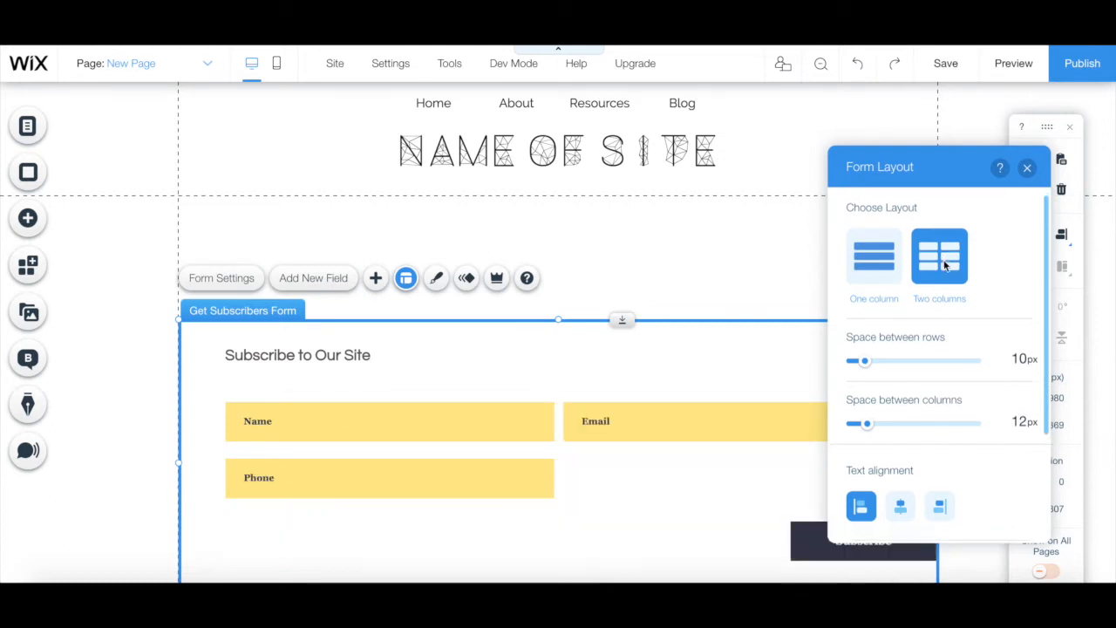
pyautogui.scroll(-3)
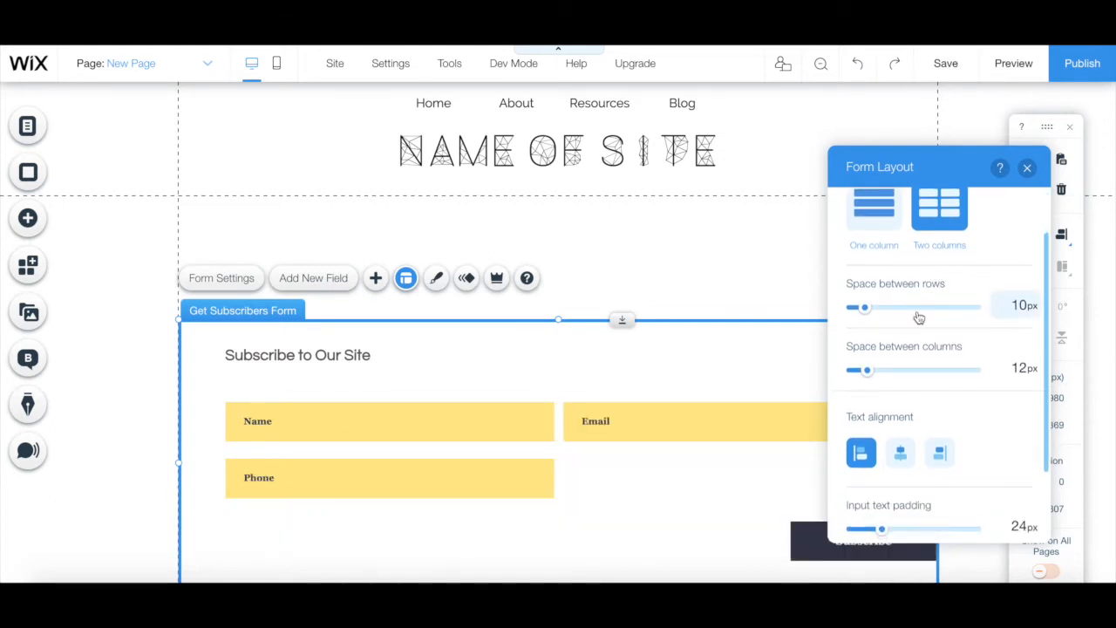
pyautogui.scroll(-3)
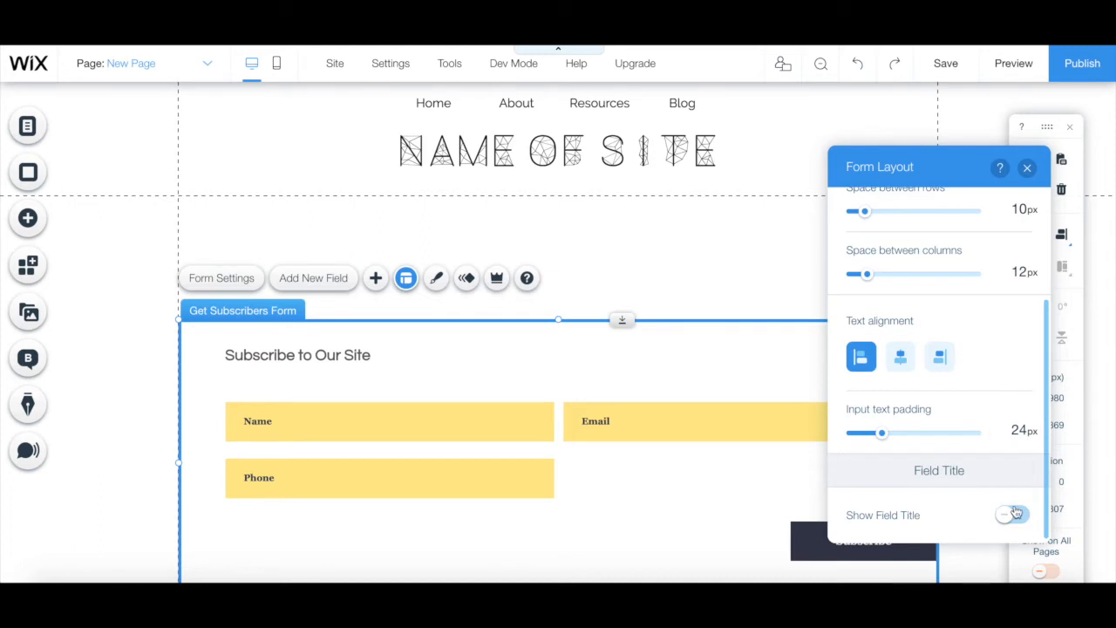
pyautogui.click(1010, 515)
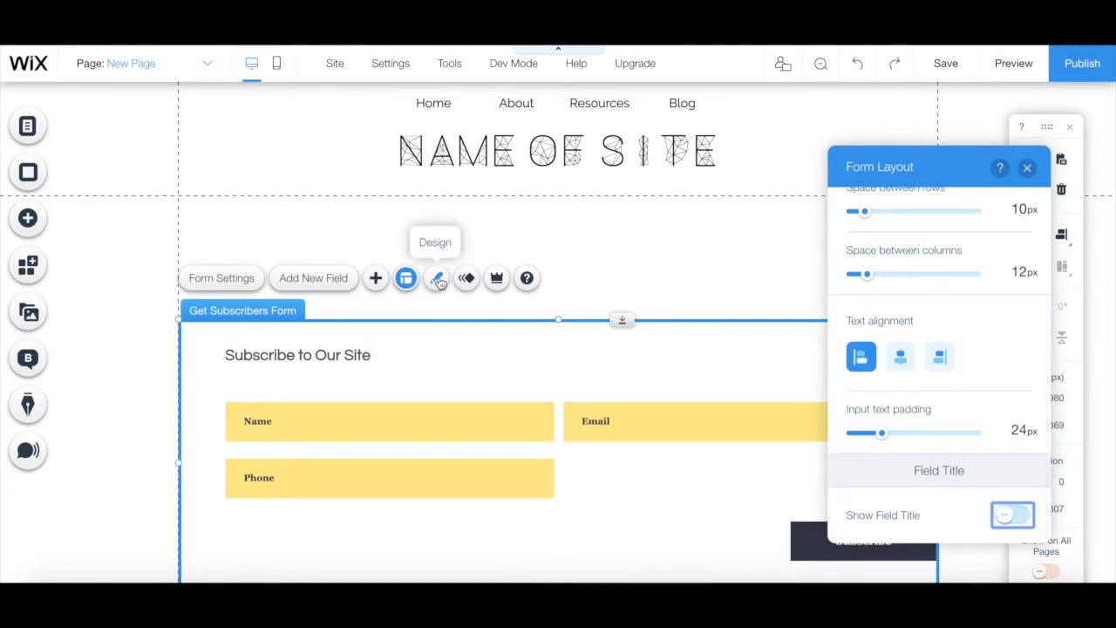
# Open Customize Design and review the input fields' fill colour, border and text settings
pyautogui.click(436, 278)
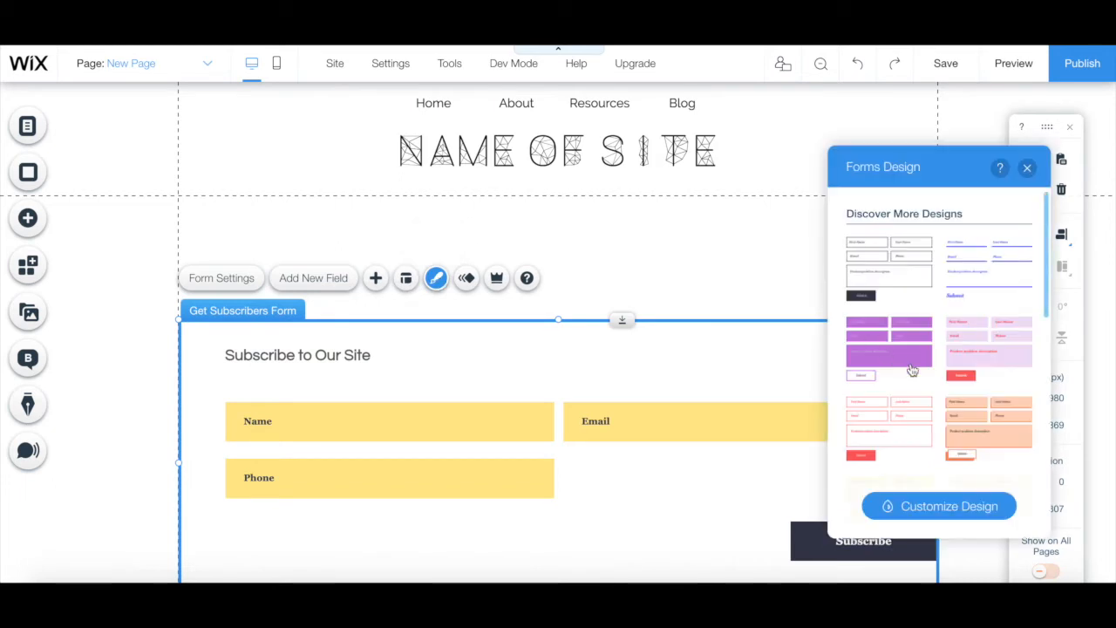
pyautogui.scroll(-3)
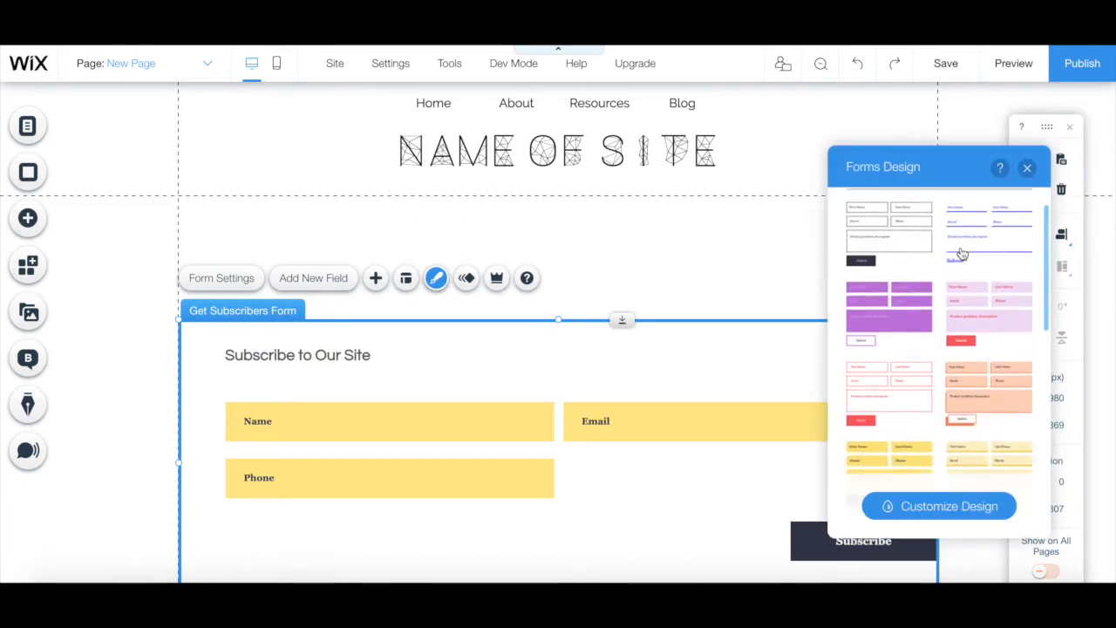
pyautogui.scroll(-3)
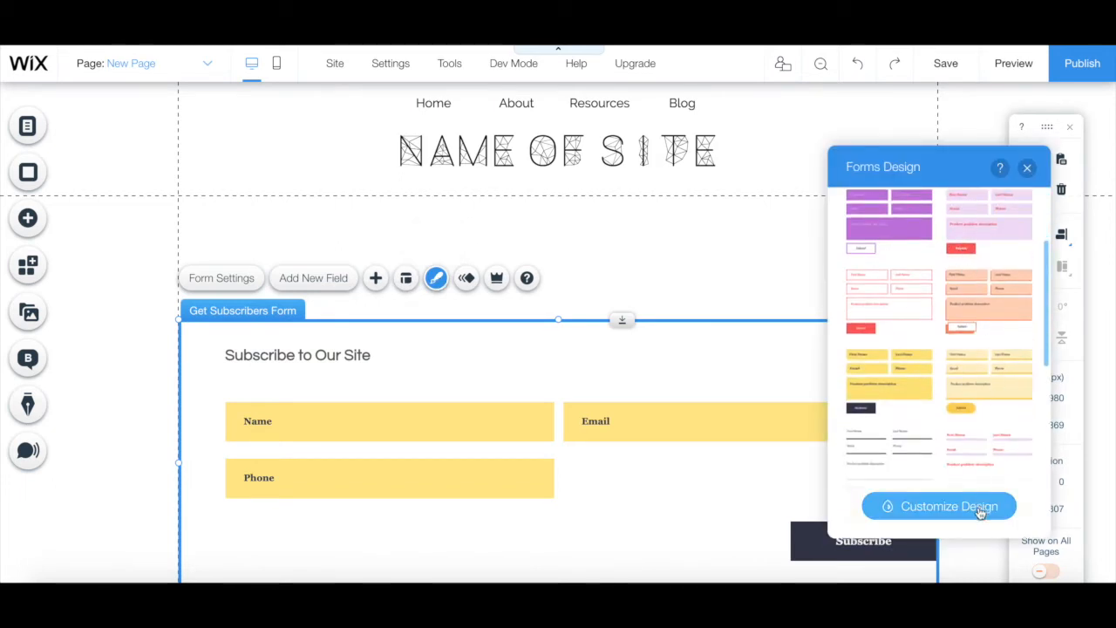
pyautogui.click(949, 505)
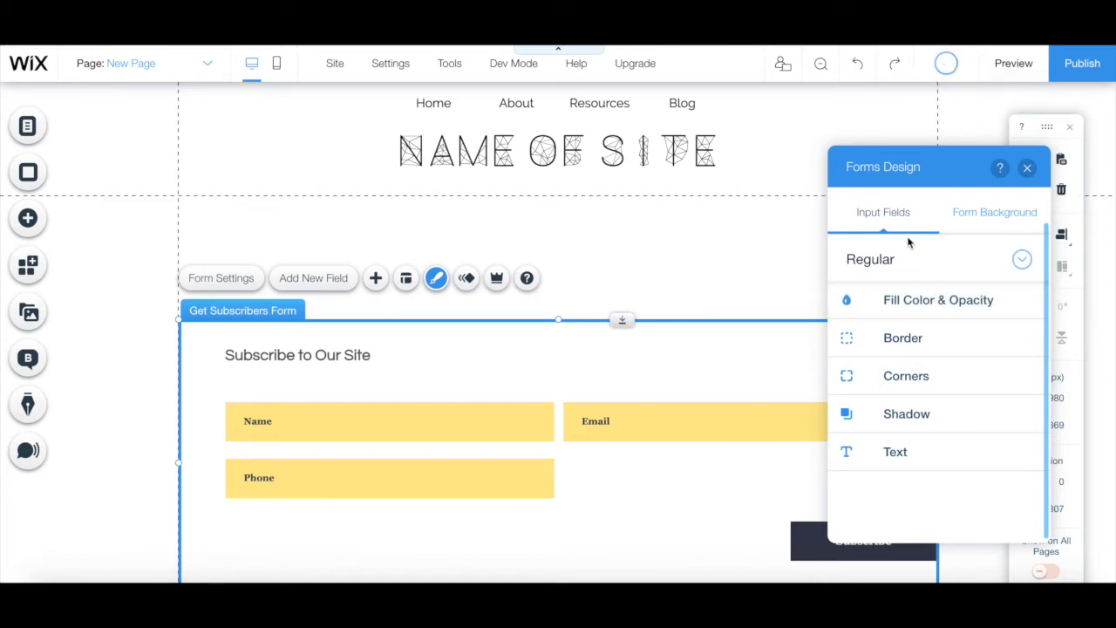
pyautogui.click(936, 300)
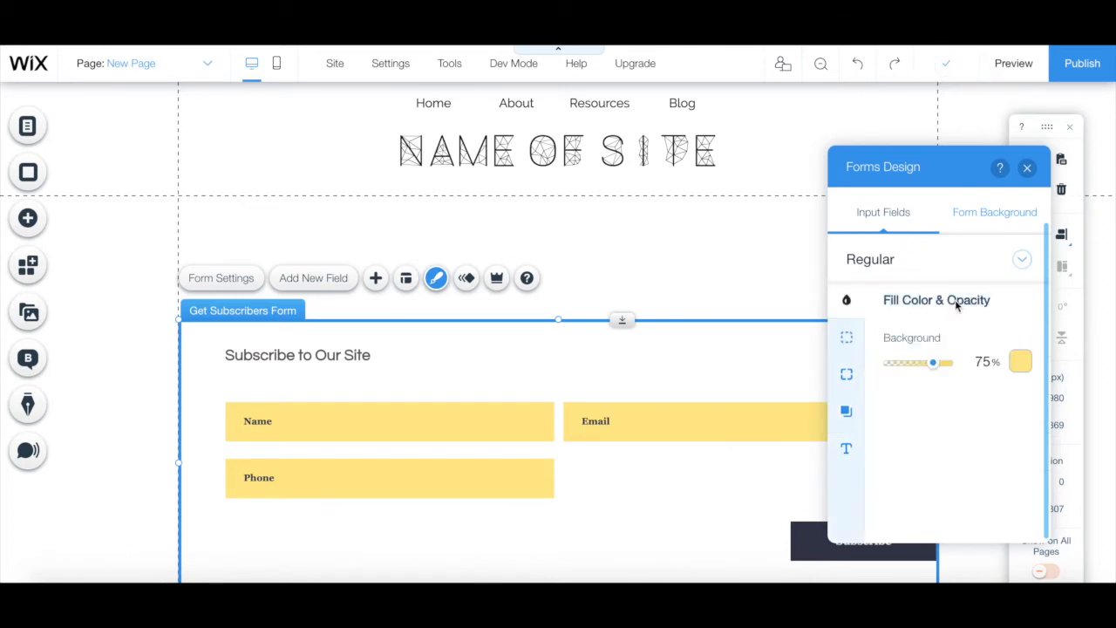
pyautogui.click(845, 336)
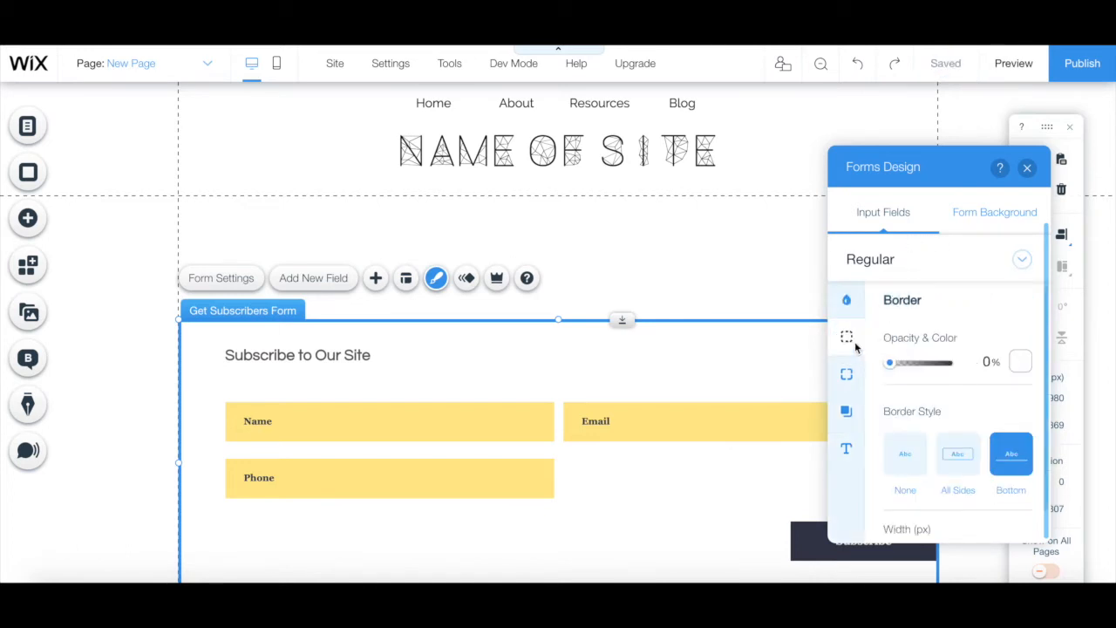
pyautogui.click(846, 412)
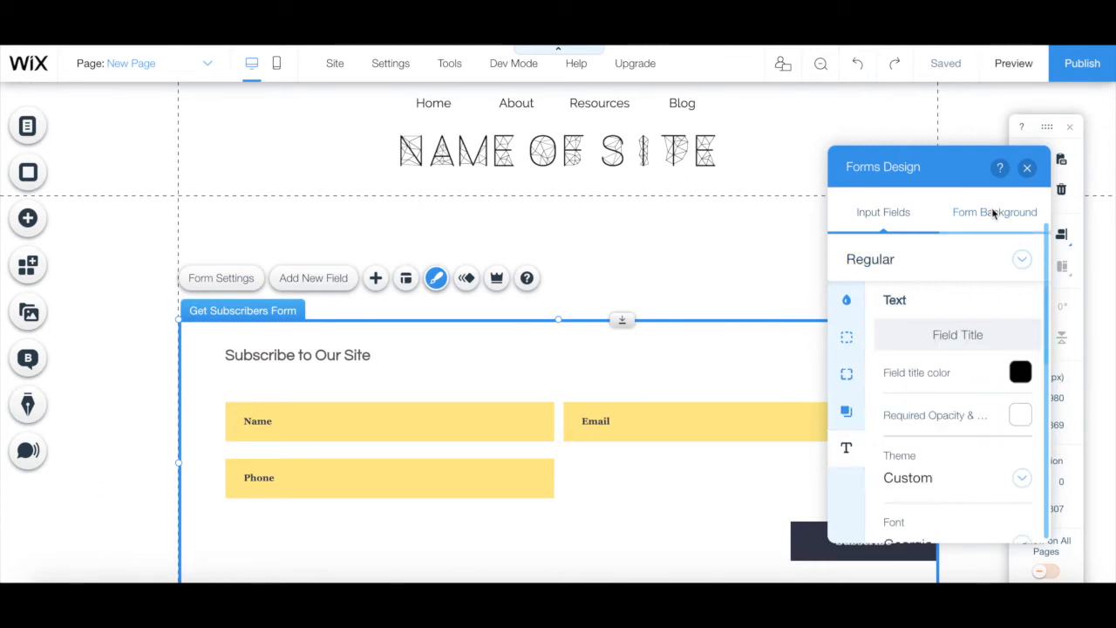
# Review the form background's fill, border and shadow settings
pyautogui.click(994, 212)
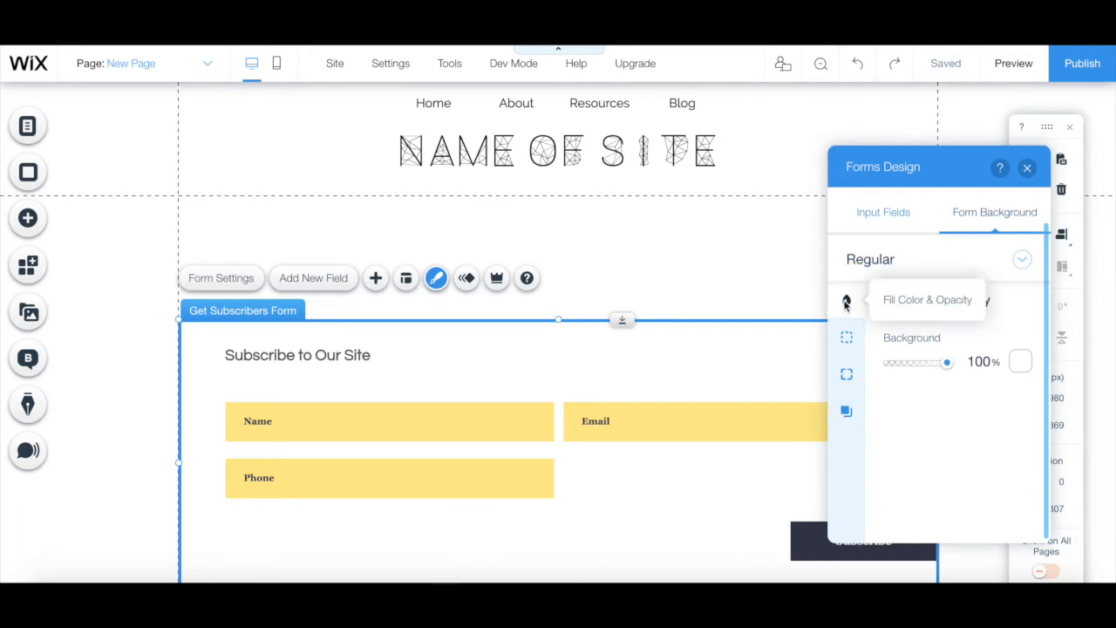
pyautogui.click(845, 375)
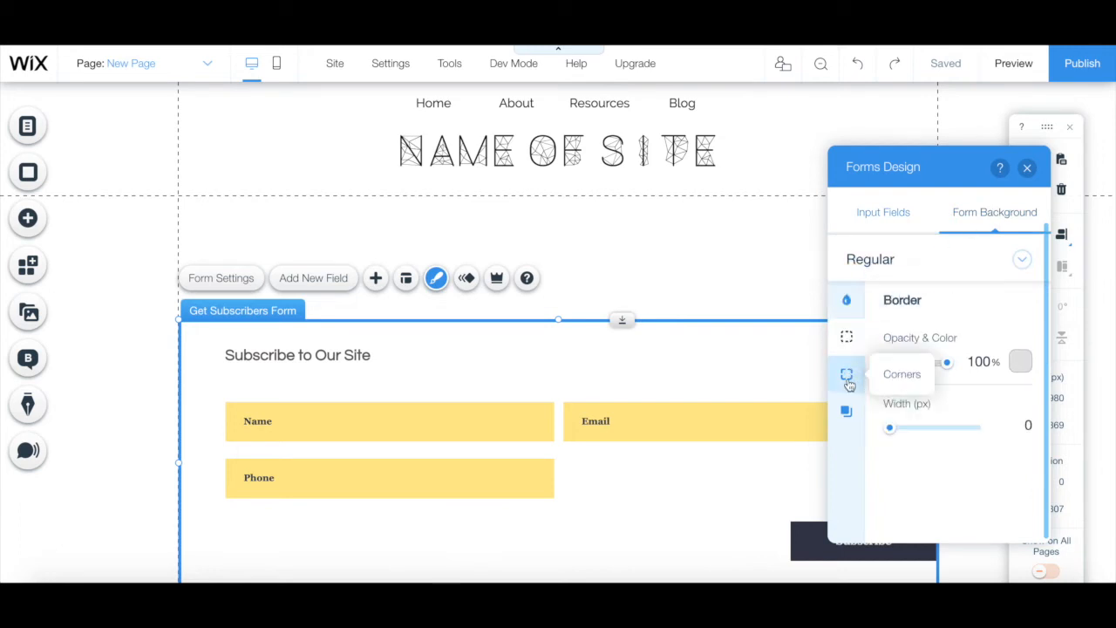
pyautogui.click(846, 412)
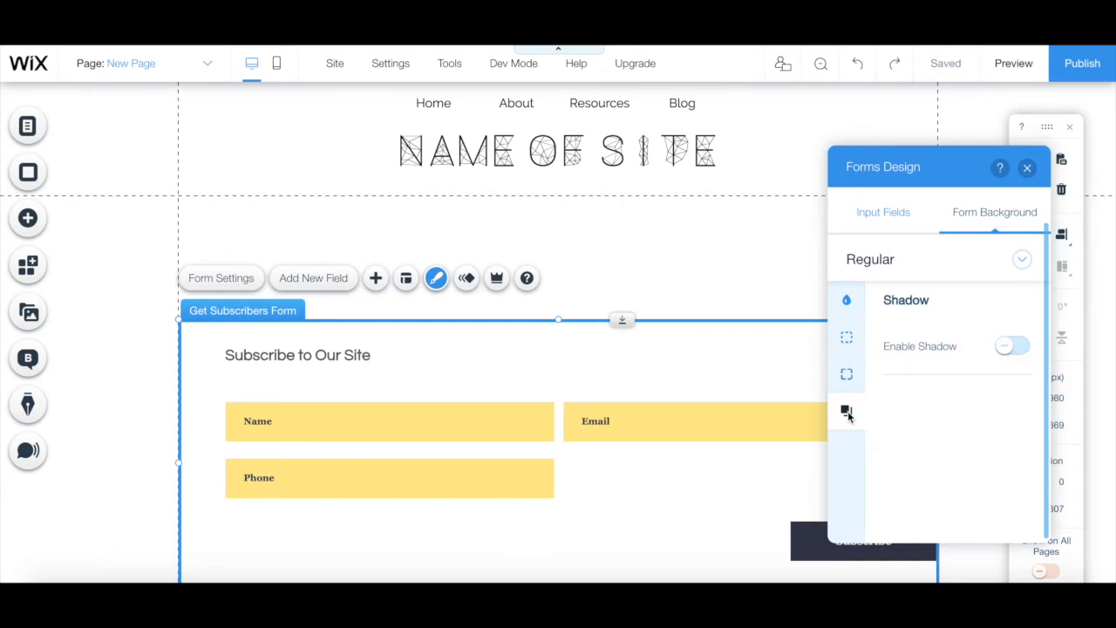
pyautogui.moveTo(466, 277)
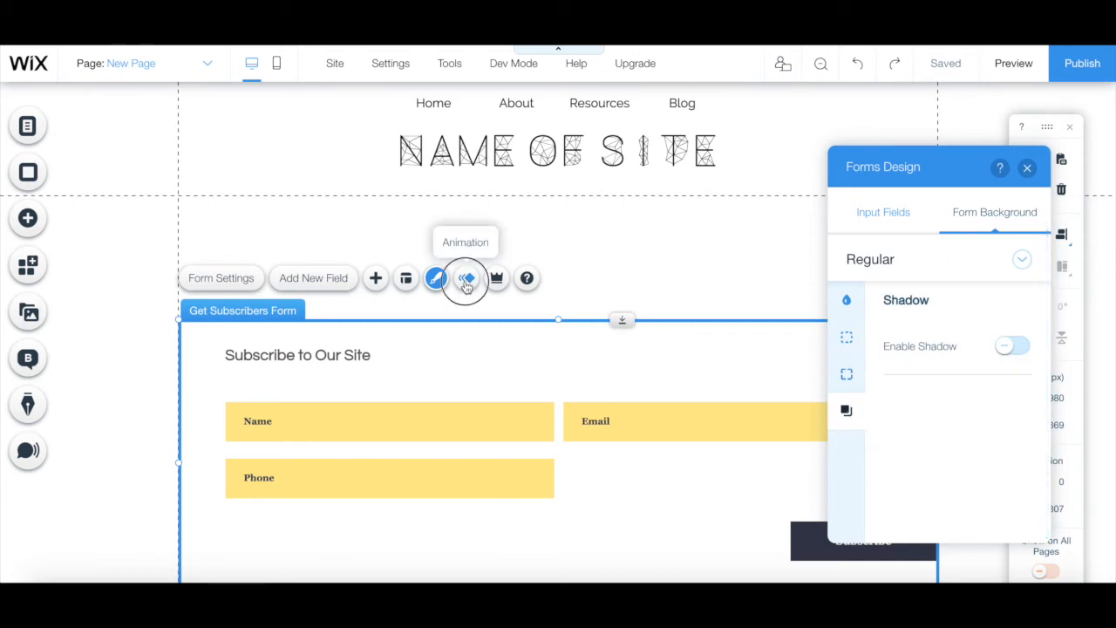
# Apply a Bounce-In animation to the form, set to animate only the first time
pyautogui.click(466, 278)
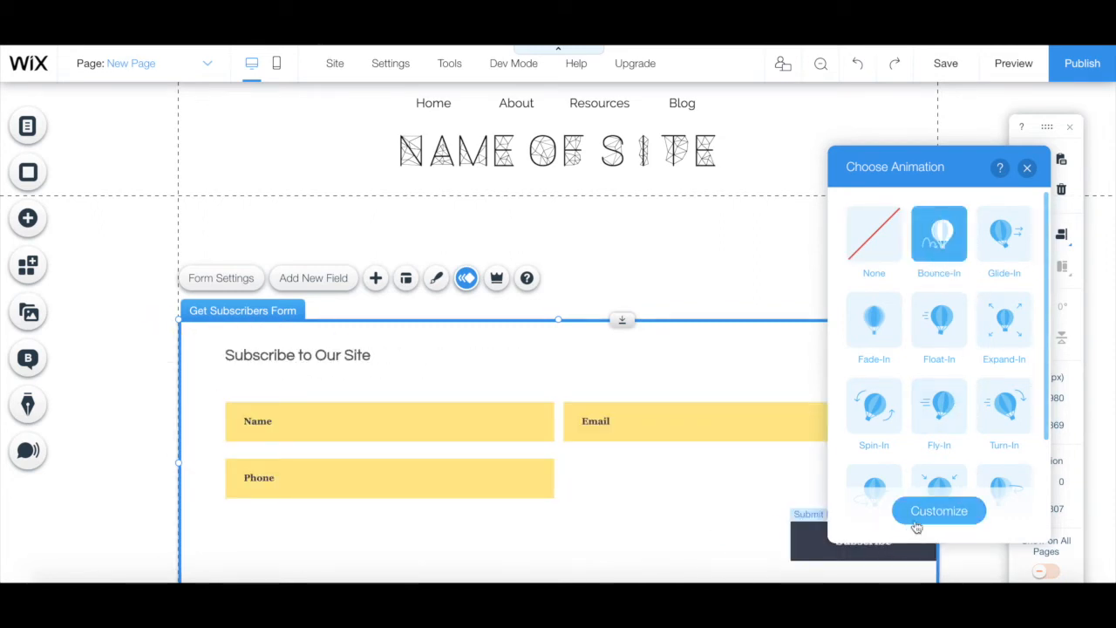
pyautogui.click(938, 510)
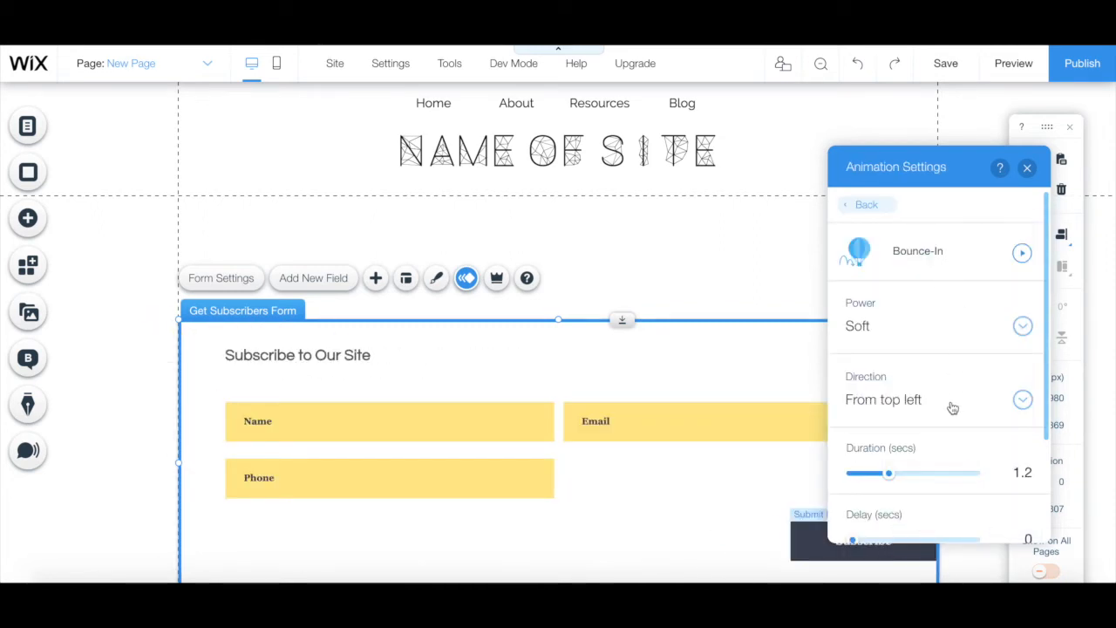
pyautogui.scroll(-3)
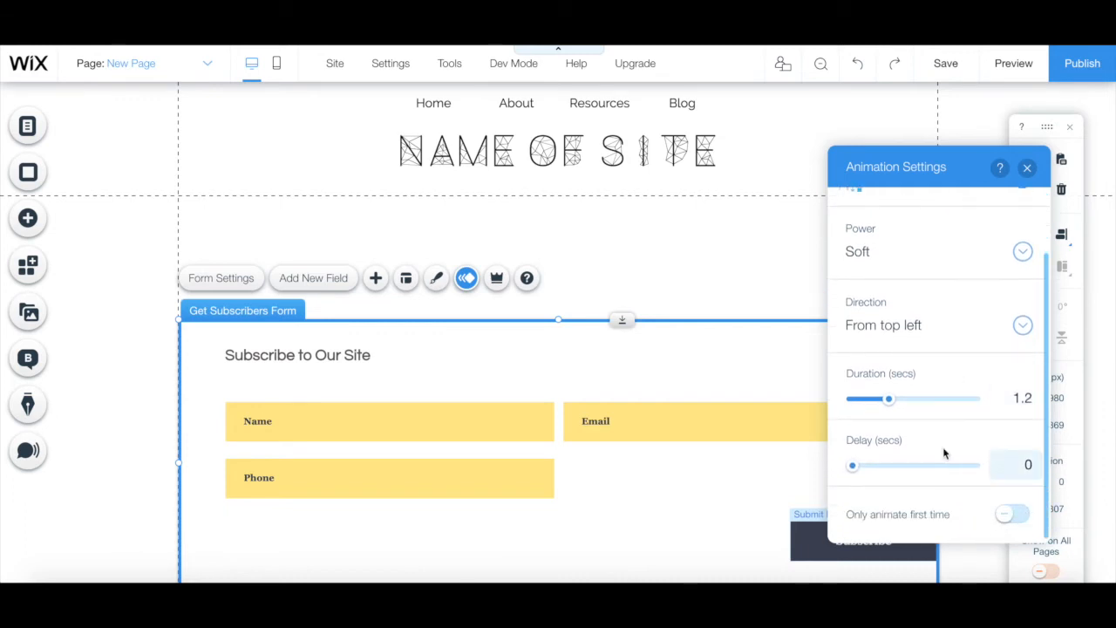
pyautogui.moveTo(956, 510)
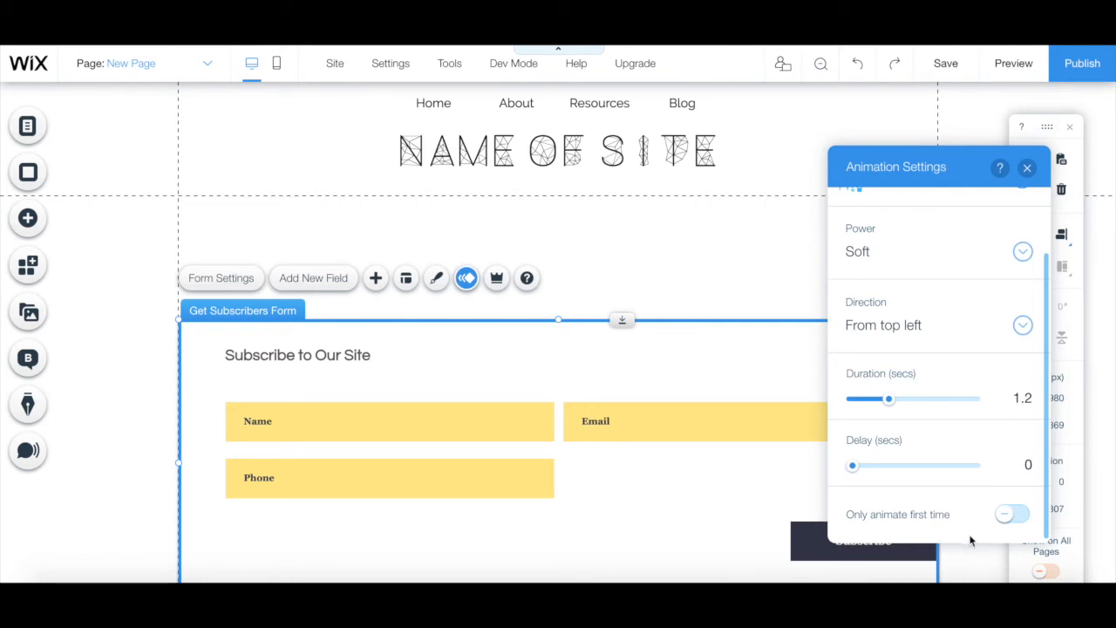
pyautogui.moveTo(1037, 540)
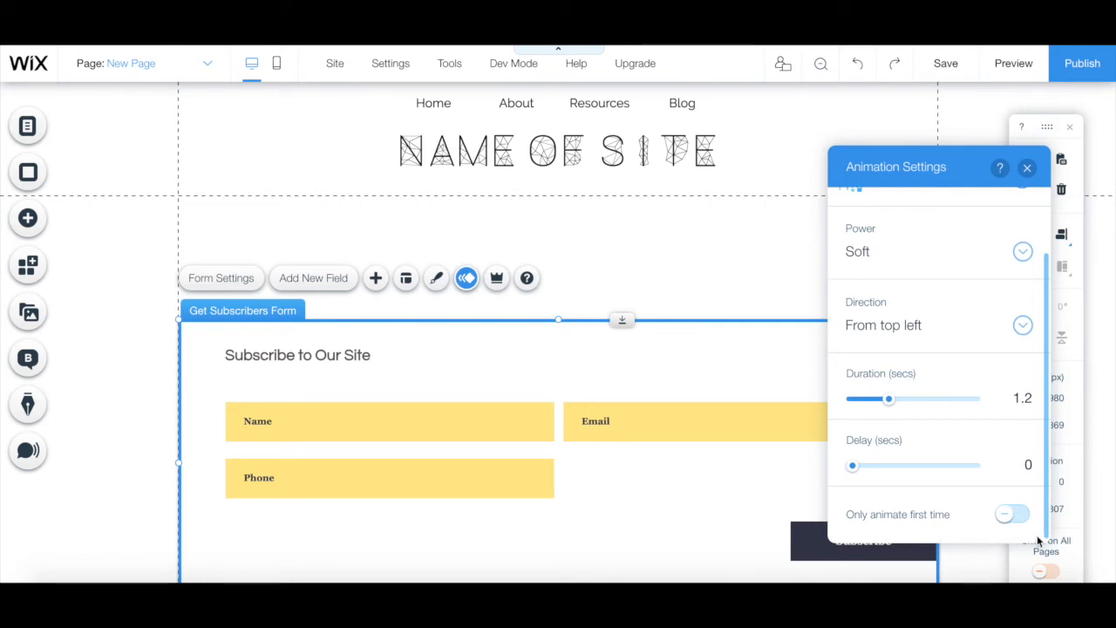
pyautogui.click(1013, 514)
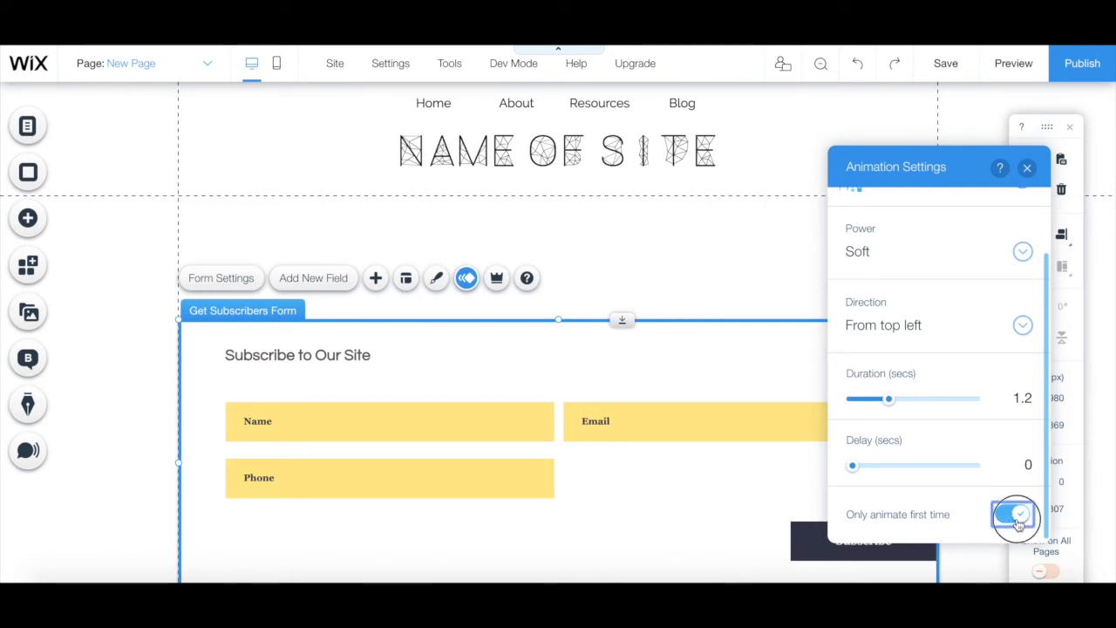
# Close the animation panel and open the Name field's text settings
pyautogui.click(1026, 167)
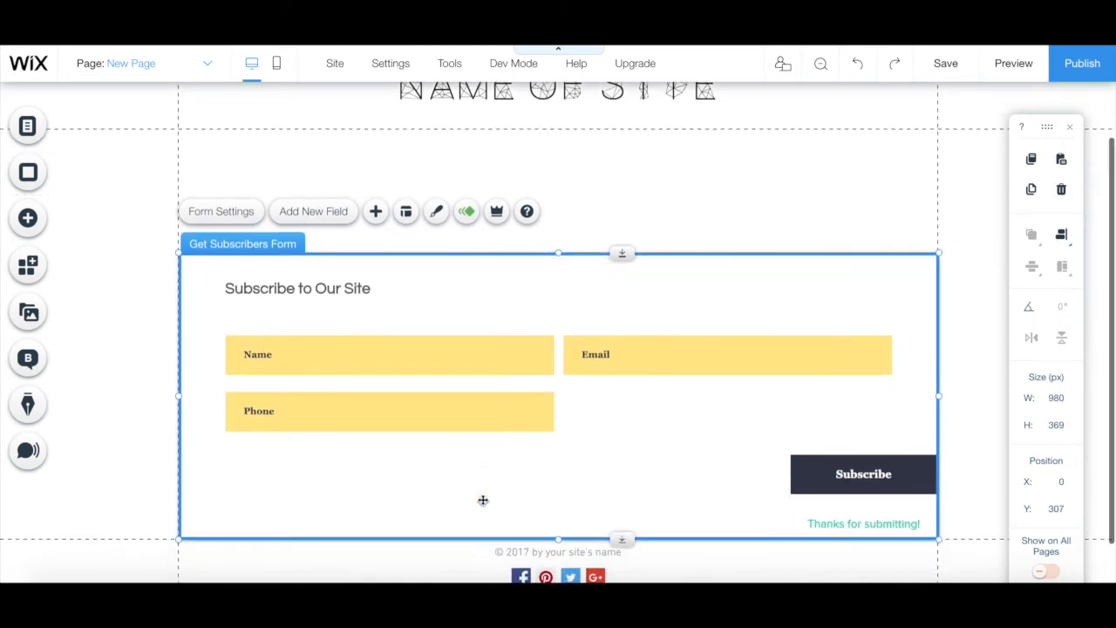
pyautogui.moveTo(488, 378)
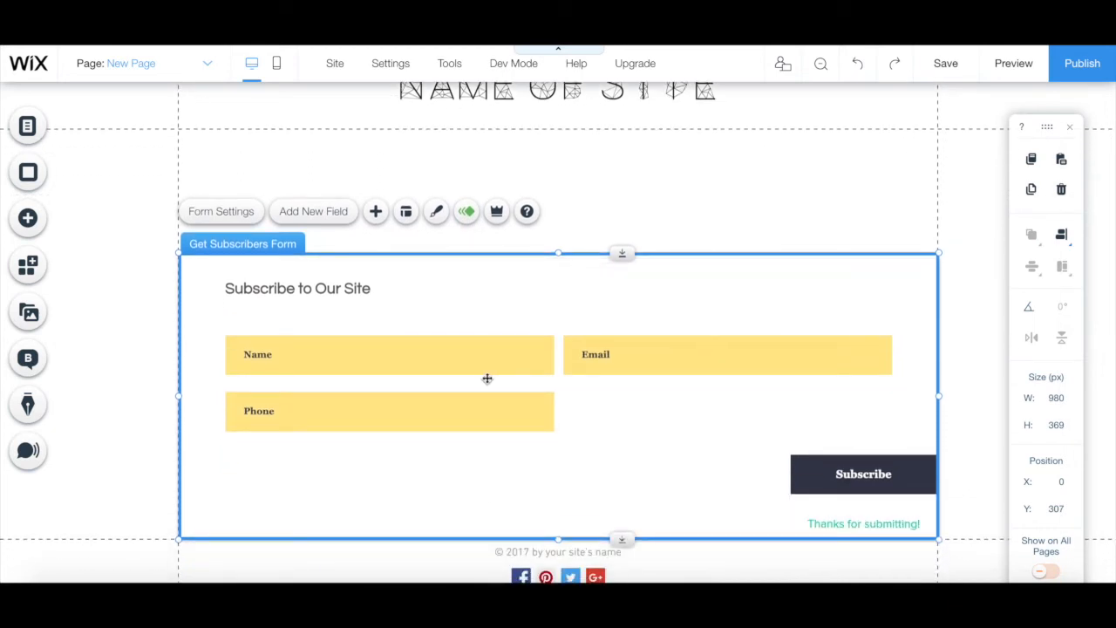
pyautogui.click(389, 355)
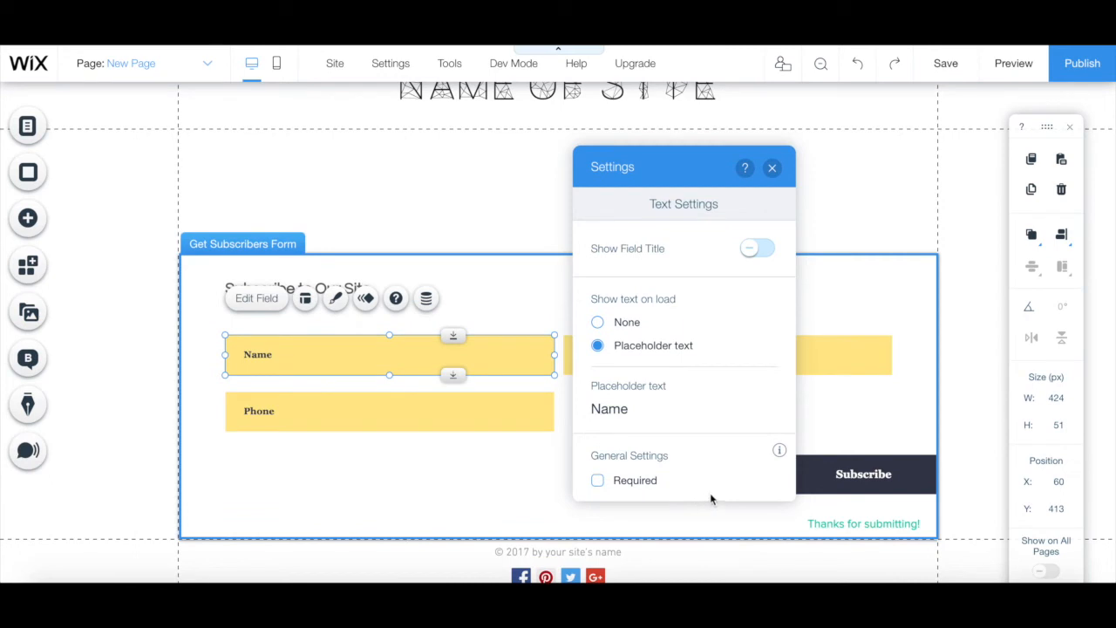
pyautogui.click(772, 166)
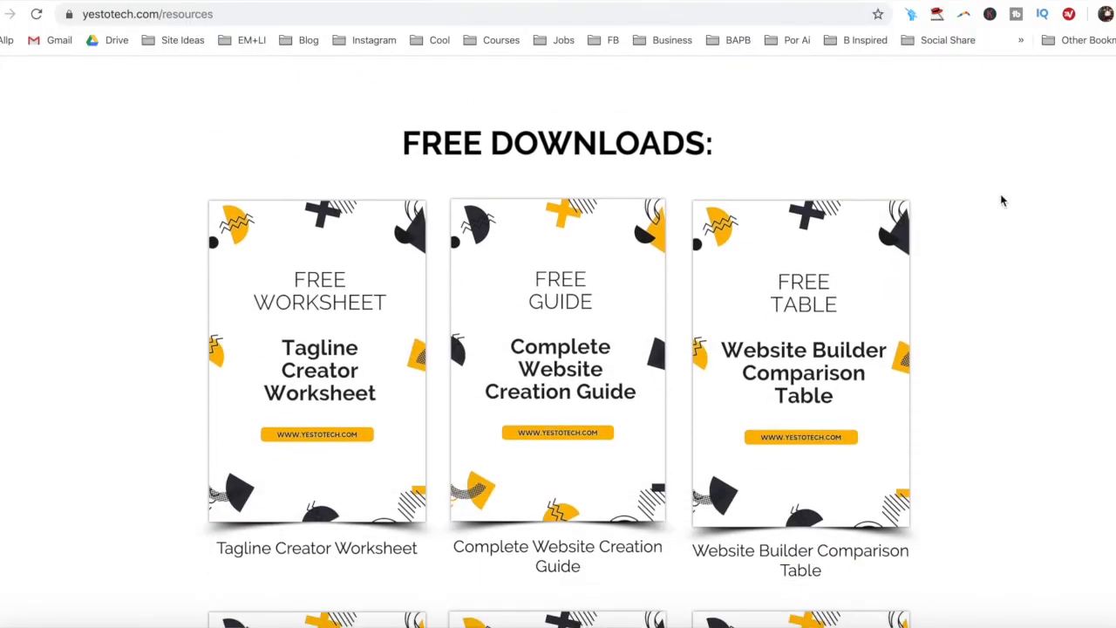
# Open the Complete Website Creation Guide popup, type 'marina@', then close and reopen it
pyautogui.click(559, 369)
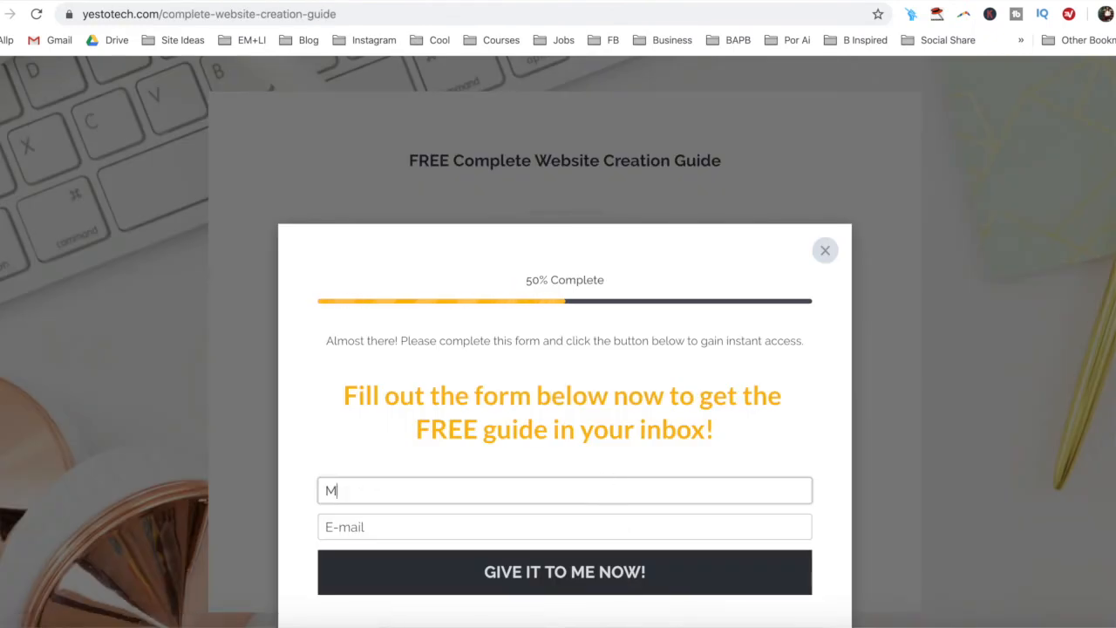
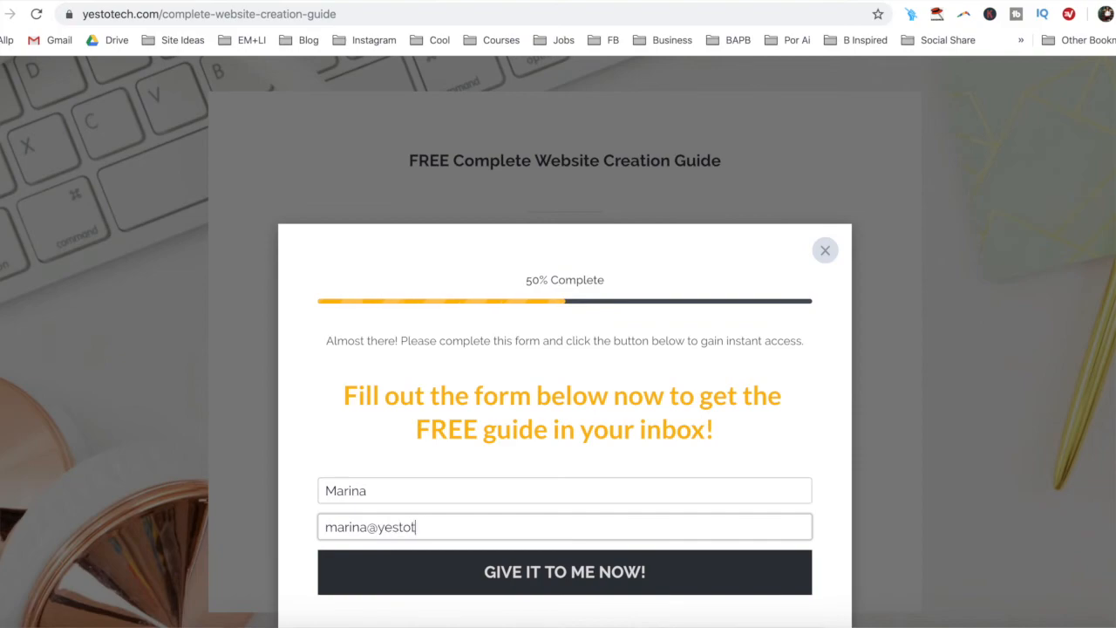
pyautogui.click(825, 250)
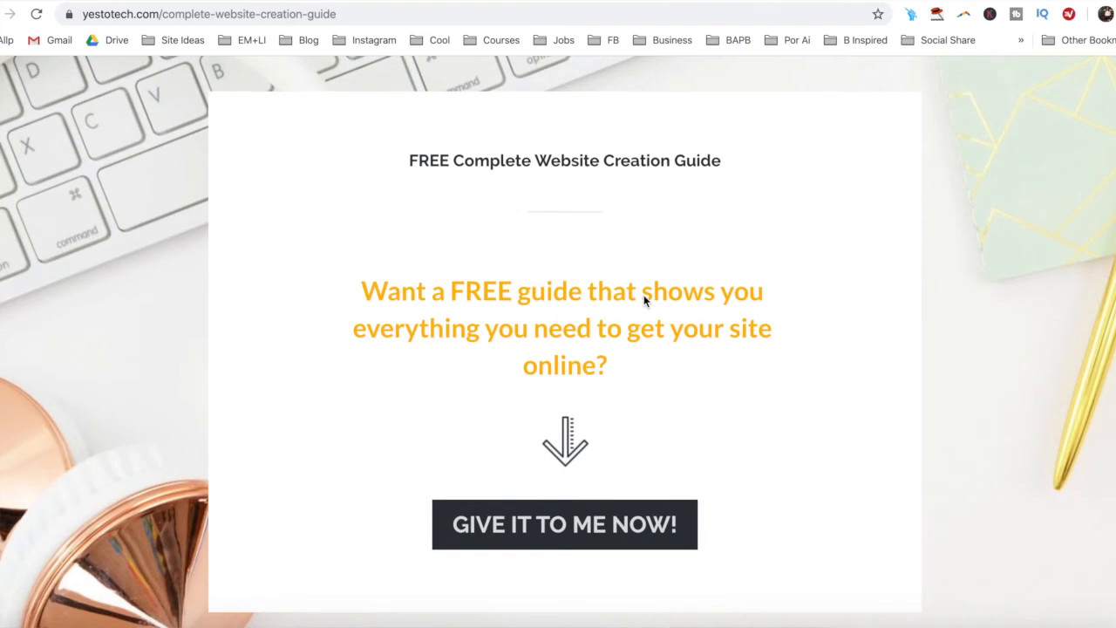
pyautogui.click(564, 524)
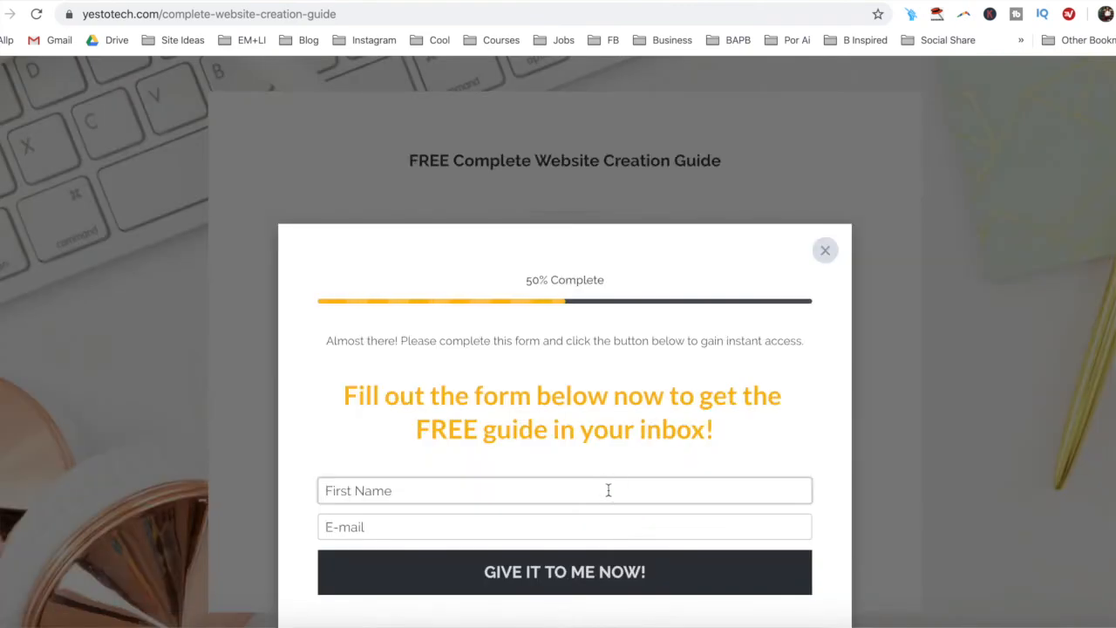
pyautogui.write('marina@')
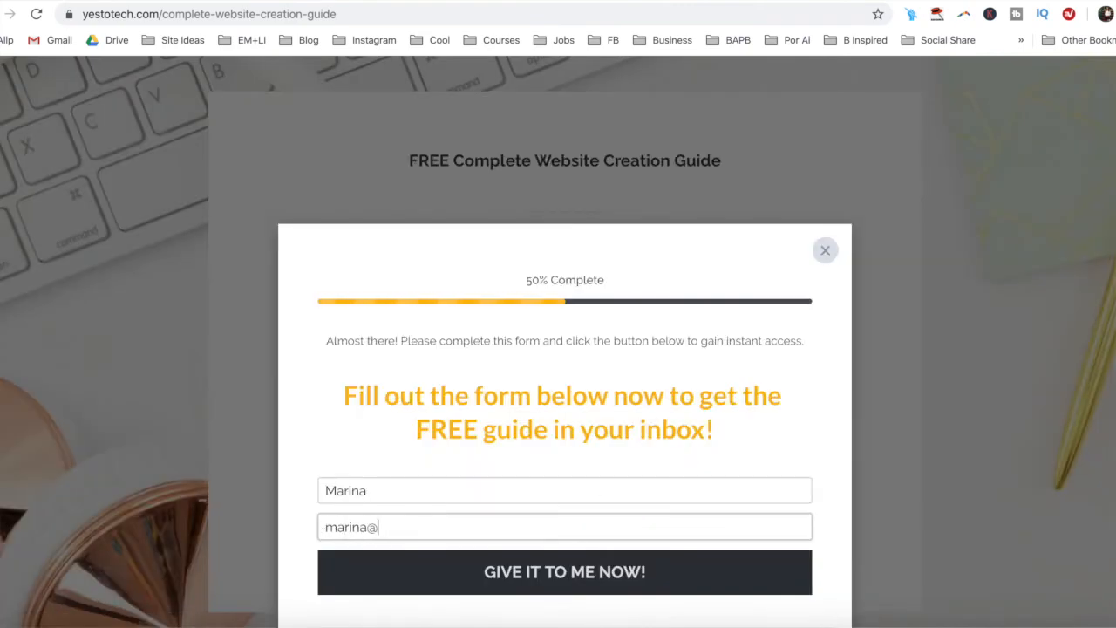